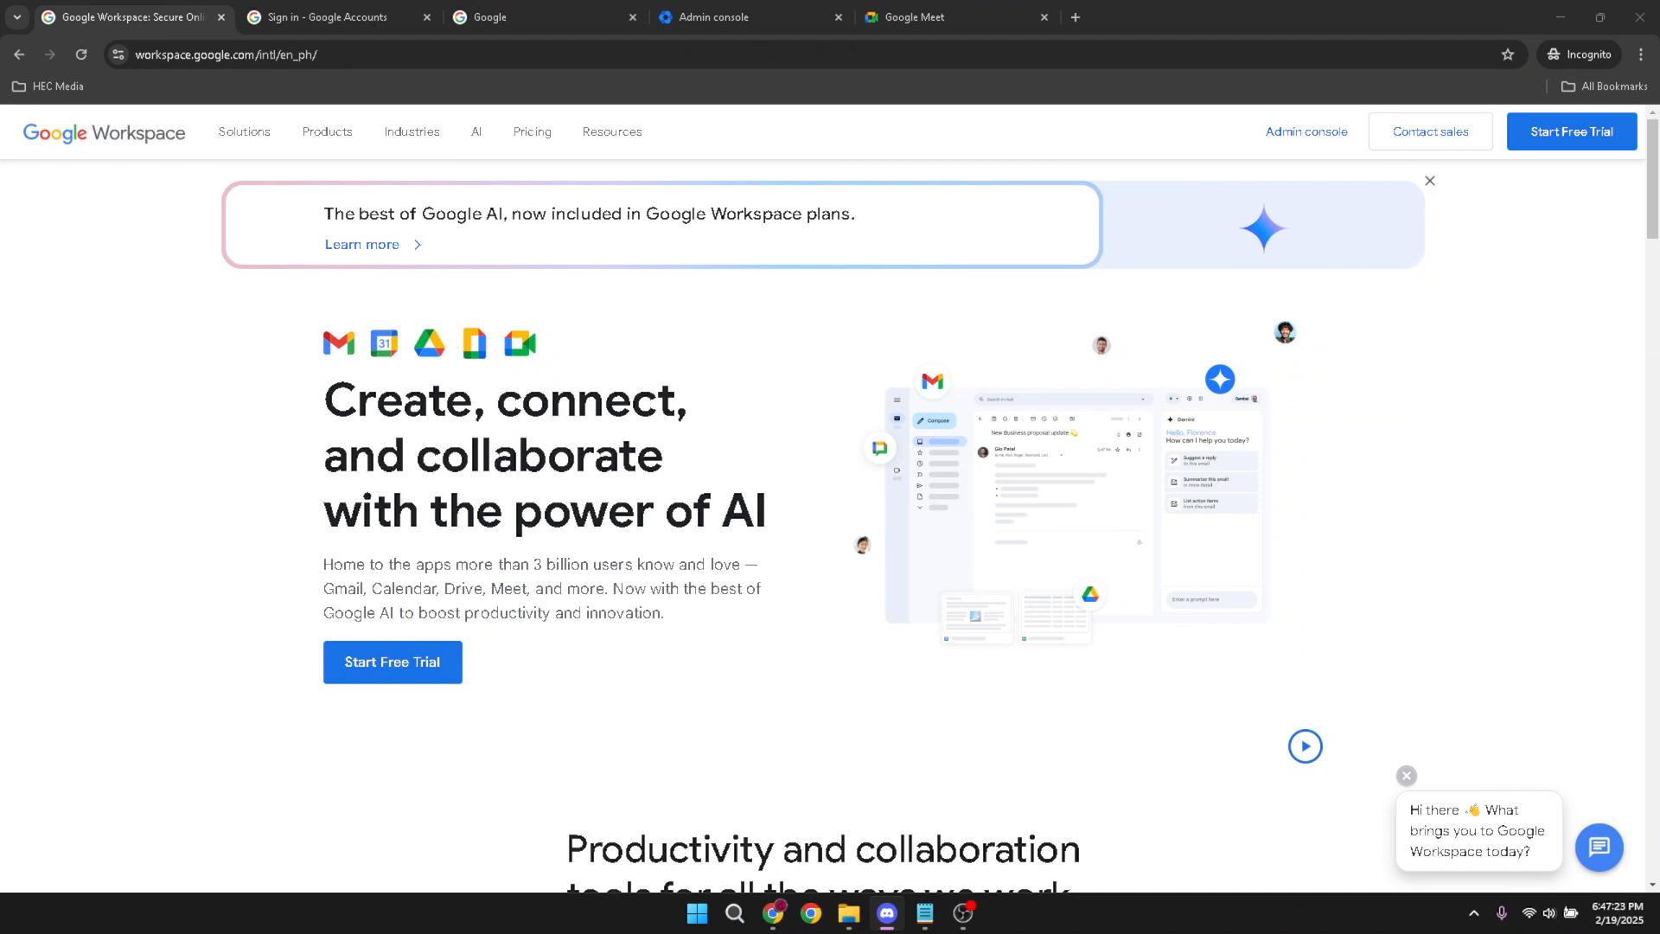
mouse_move(1391, 44)
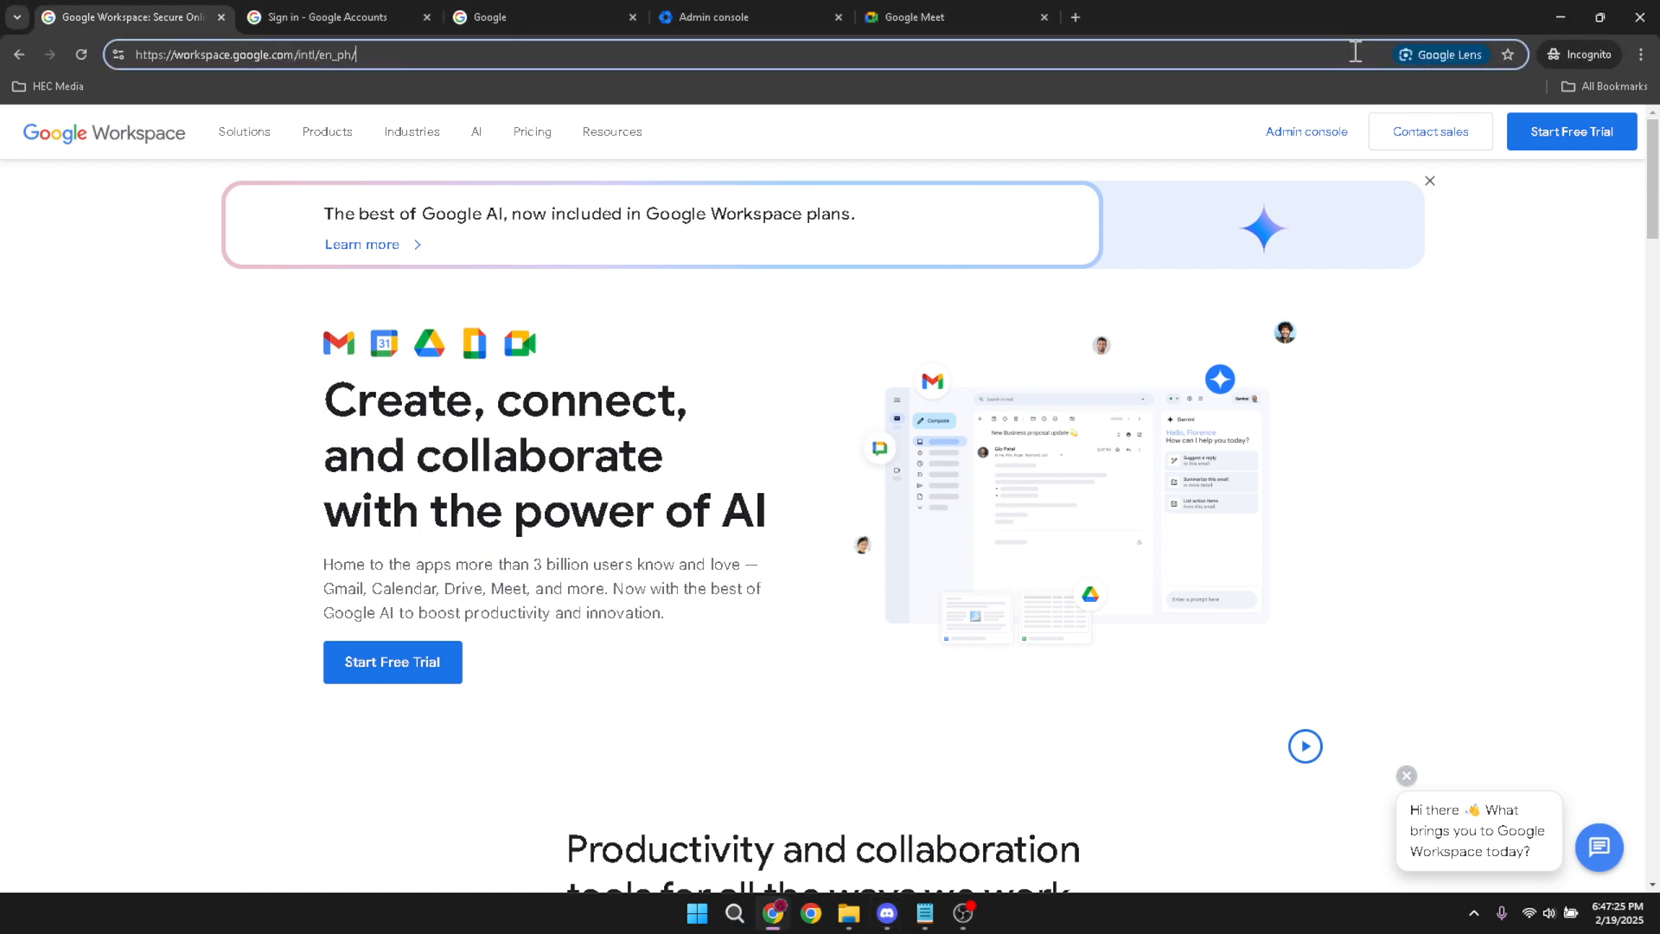
mouse_move(1307, 132)
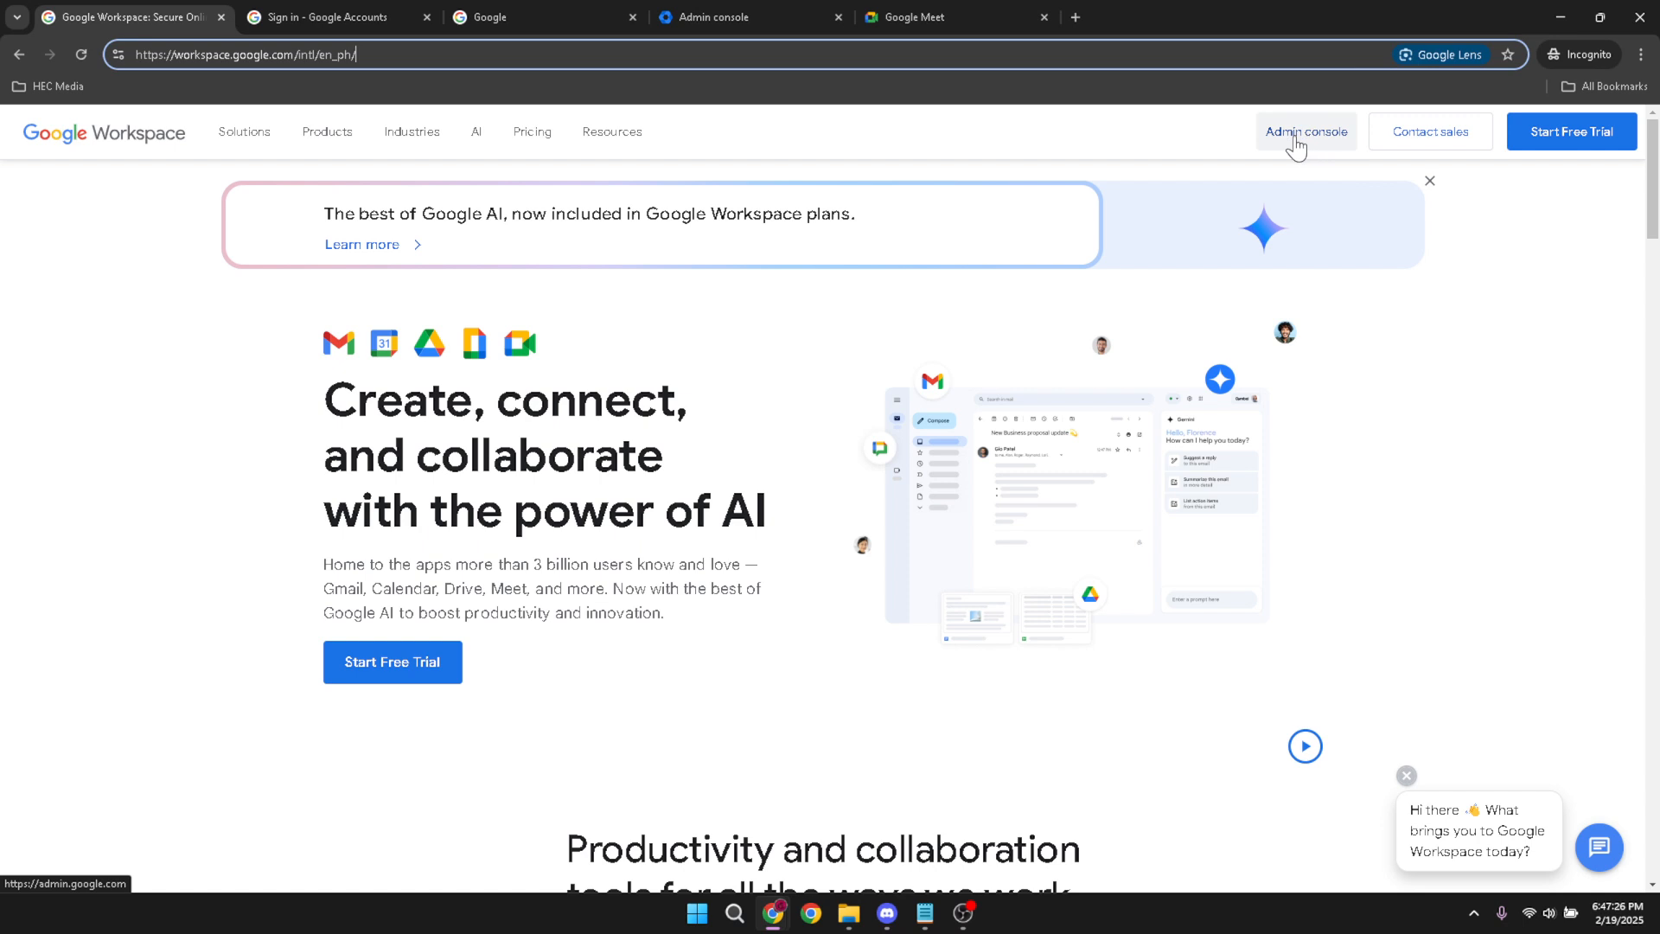
mouse_move(1265, 136)
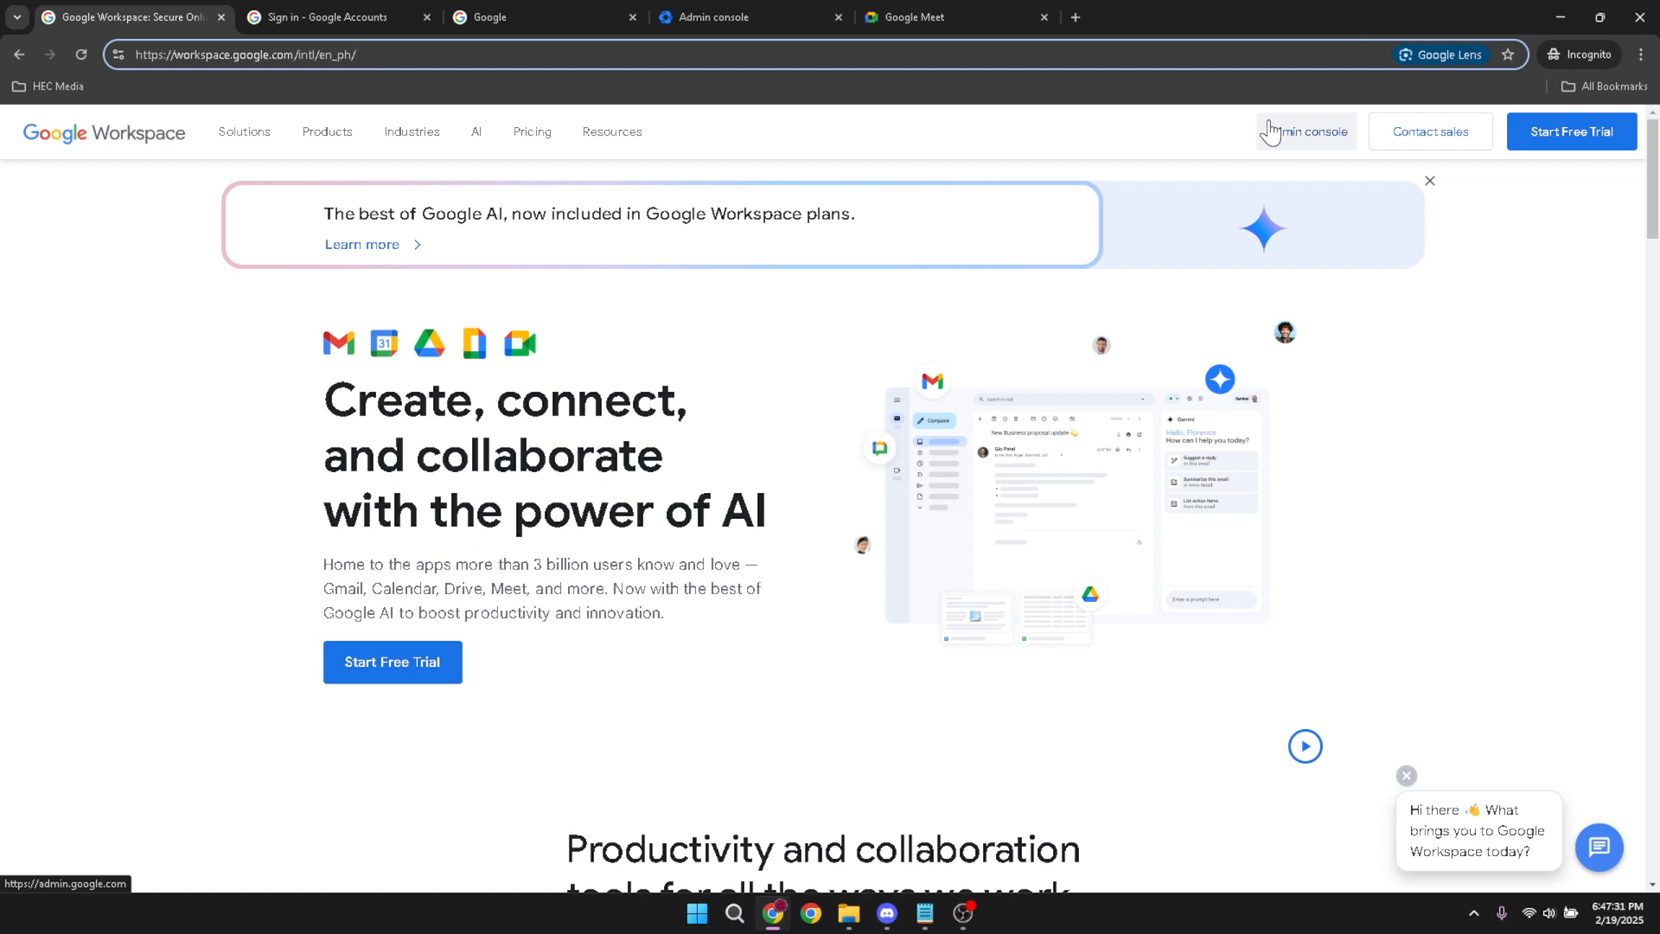
mouse_move(1302, 140)
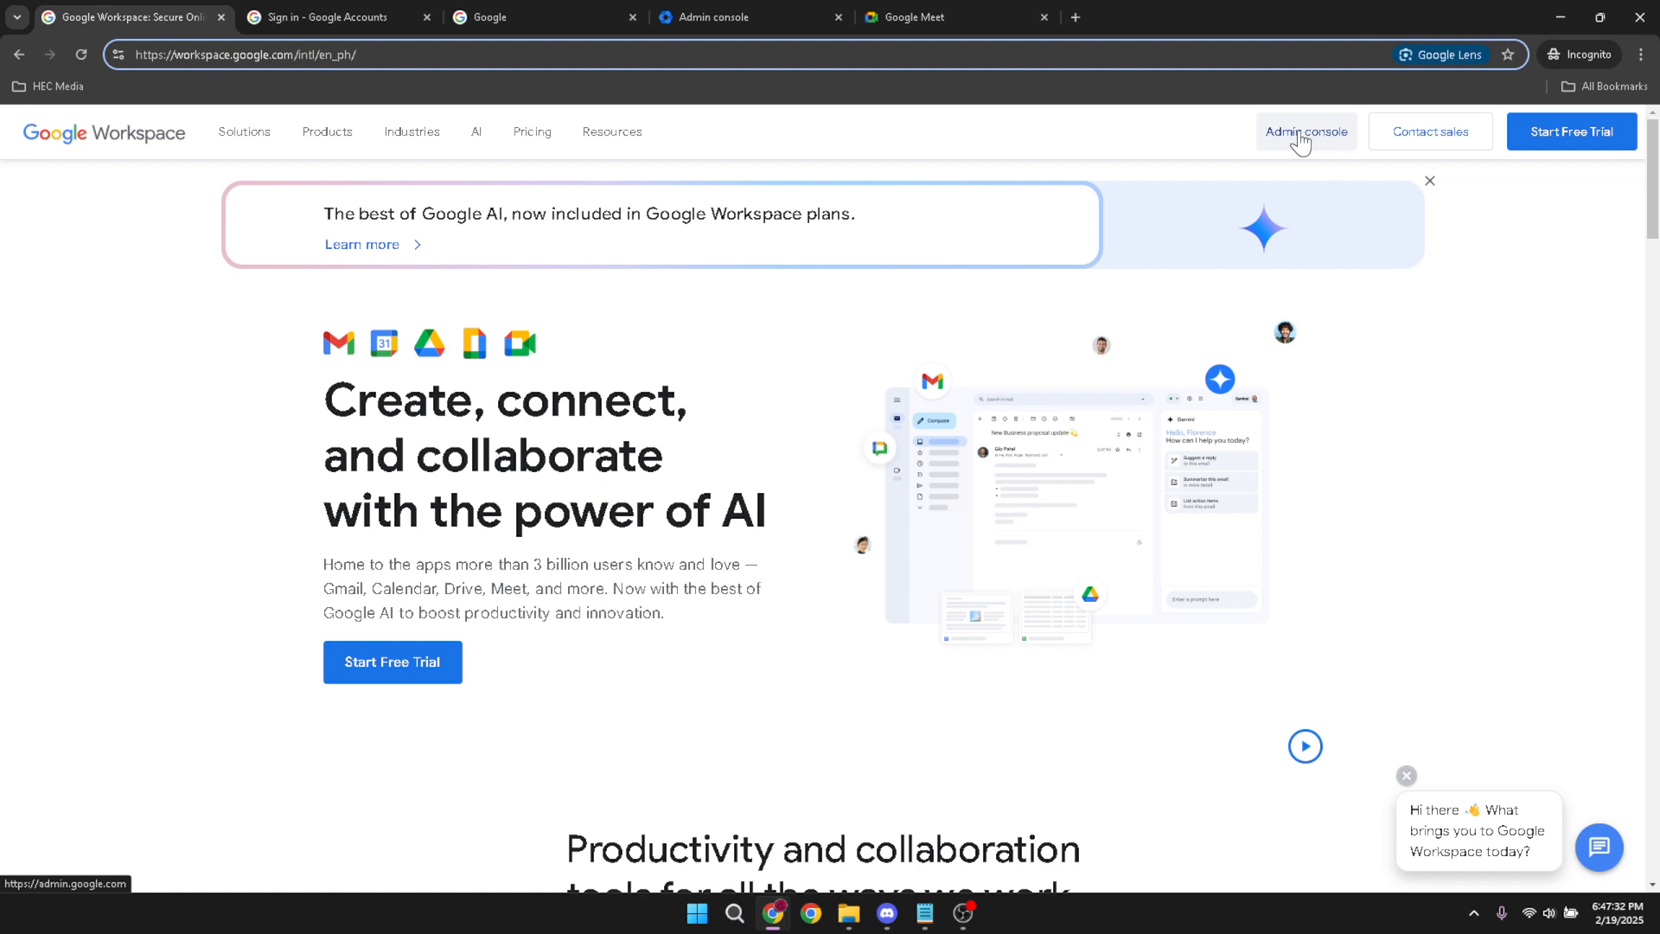
mouse_move(1313, 140)
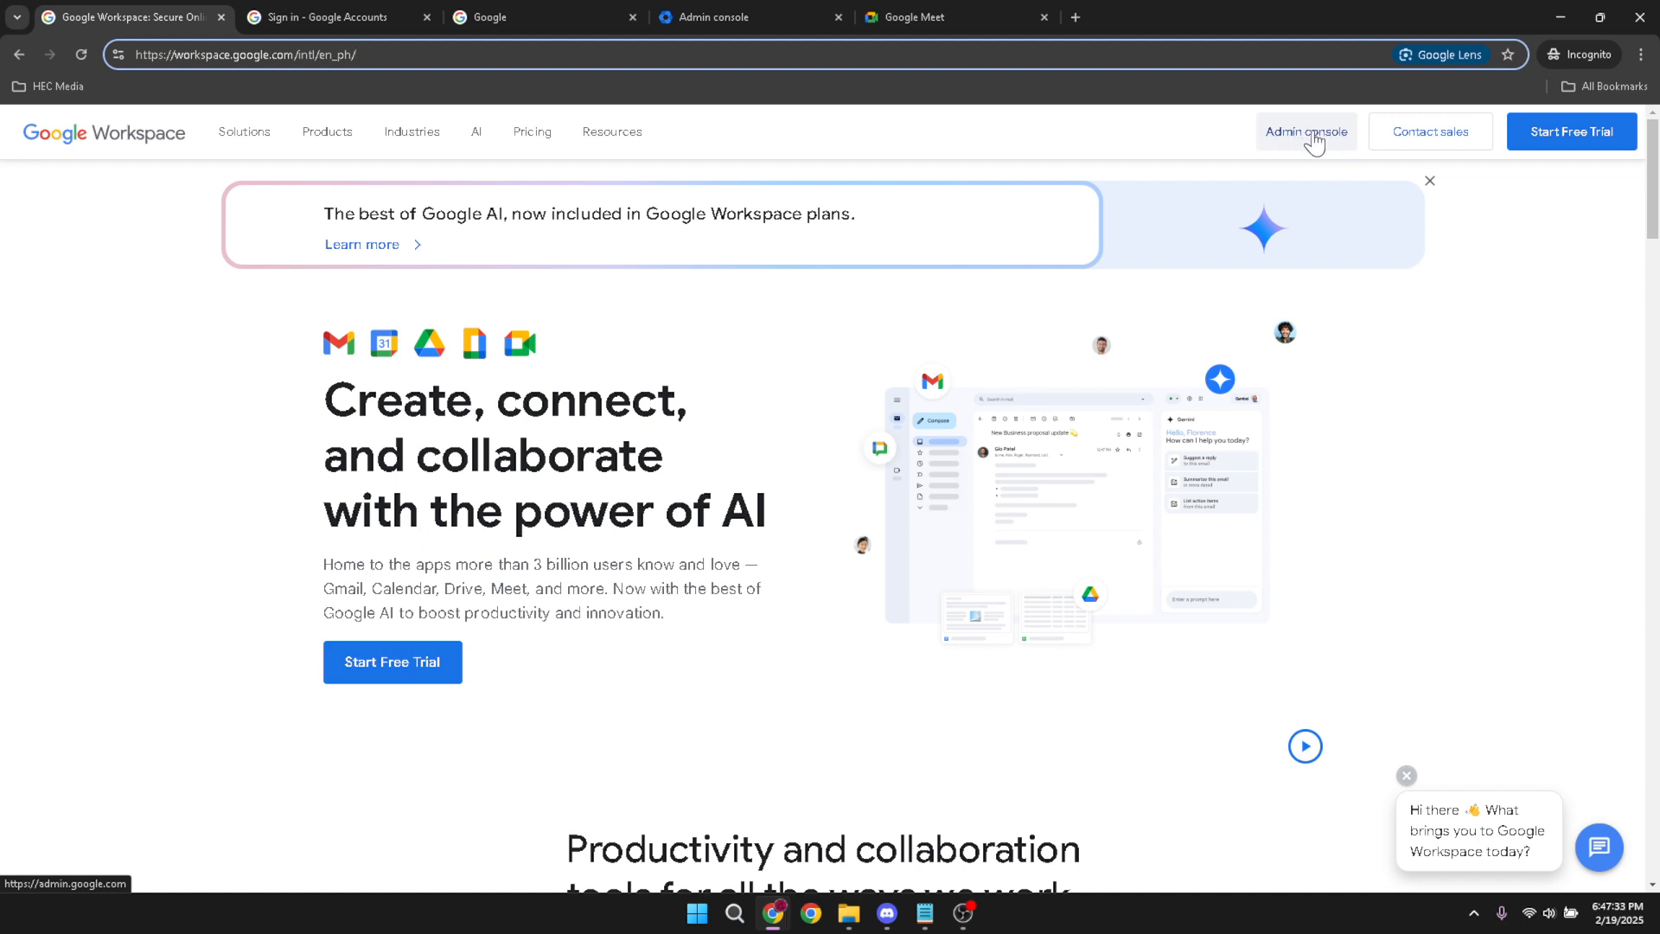
mouse_move(1285, 171)
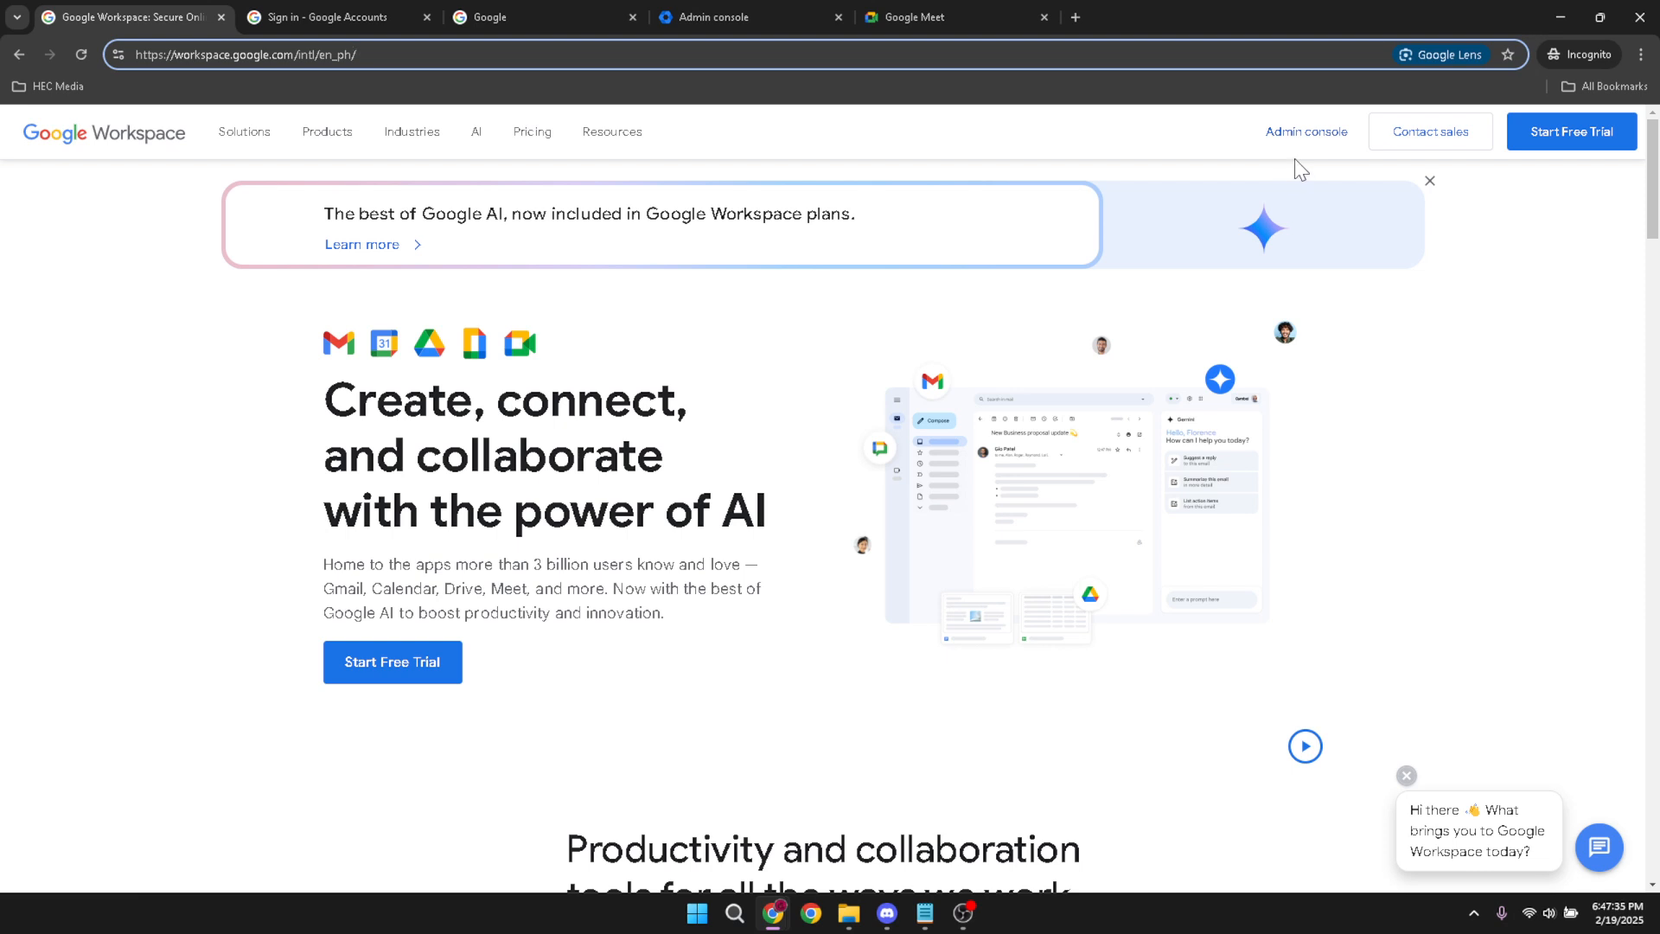
mouse_move(1305, 132)
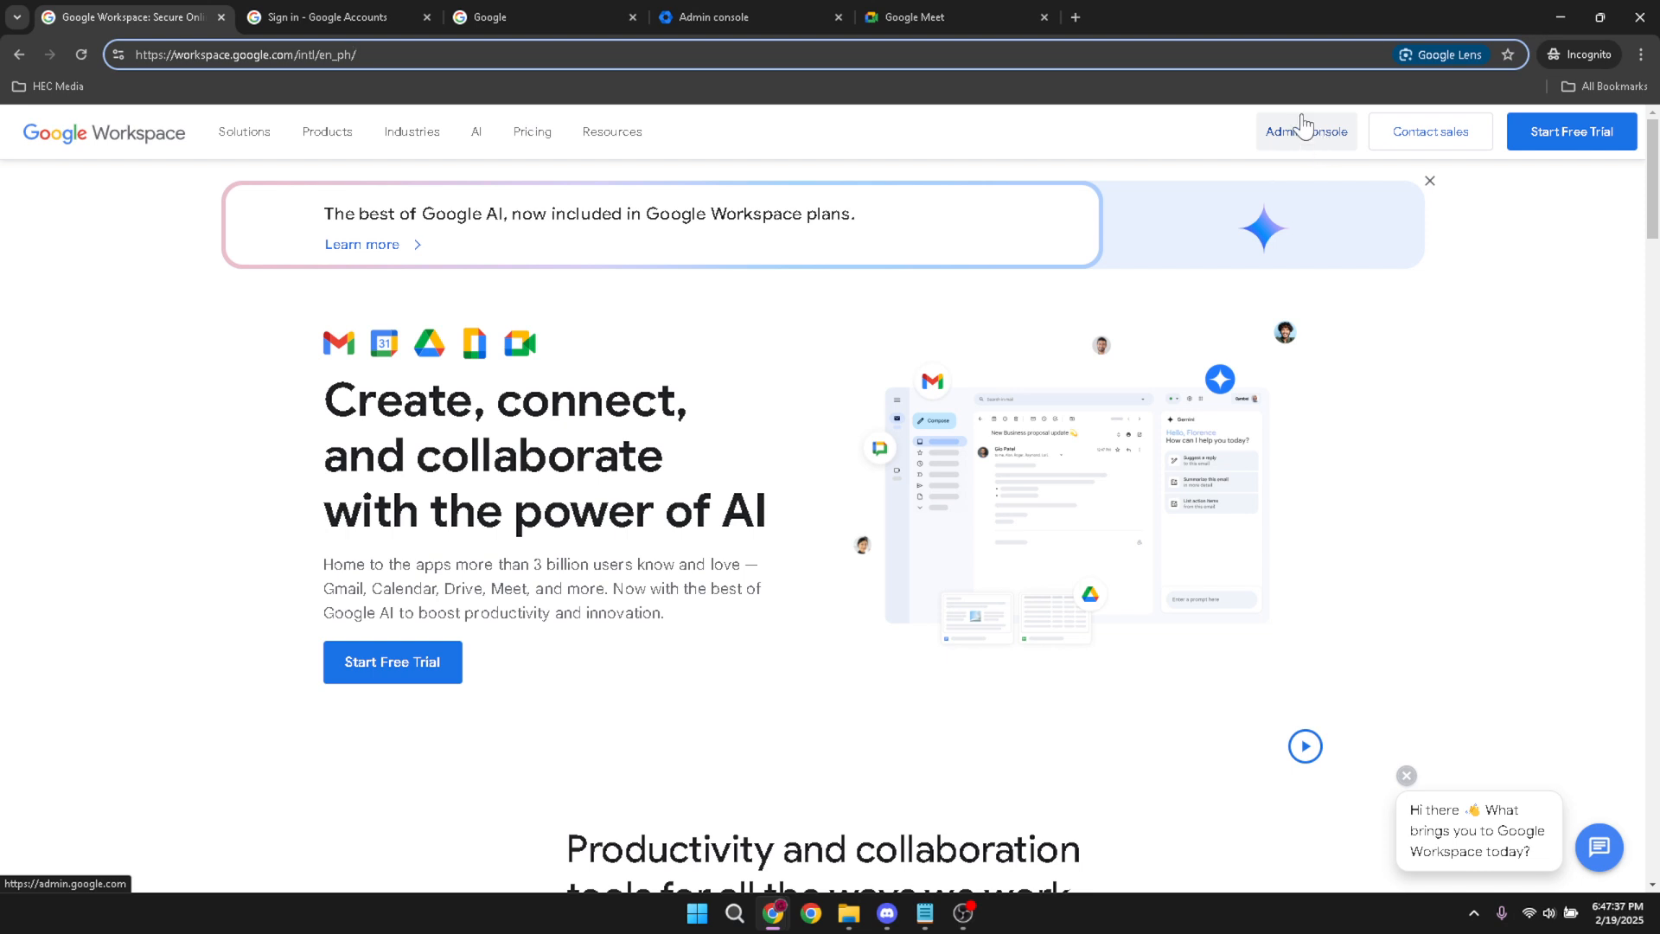
mouse_move(1287, 114)
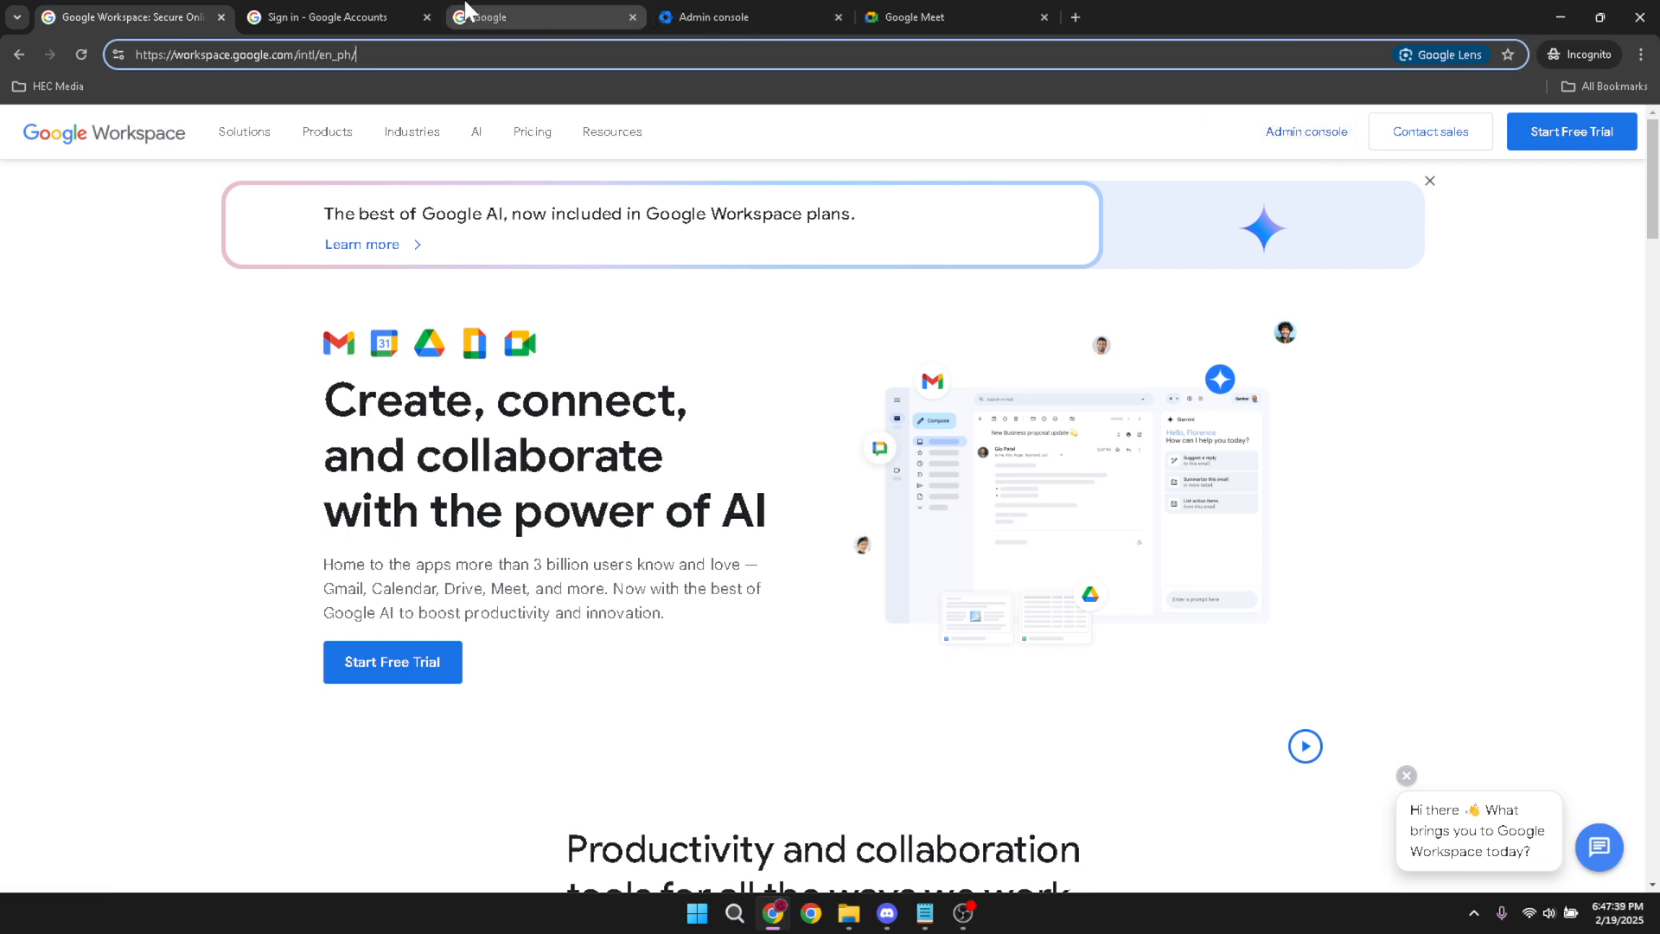
Switch to the 'Sign in - Google Accounts' tab showing the admin password verification prompt
left_click(328, 17)
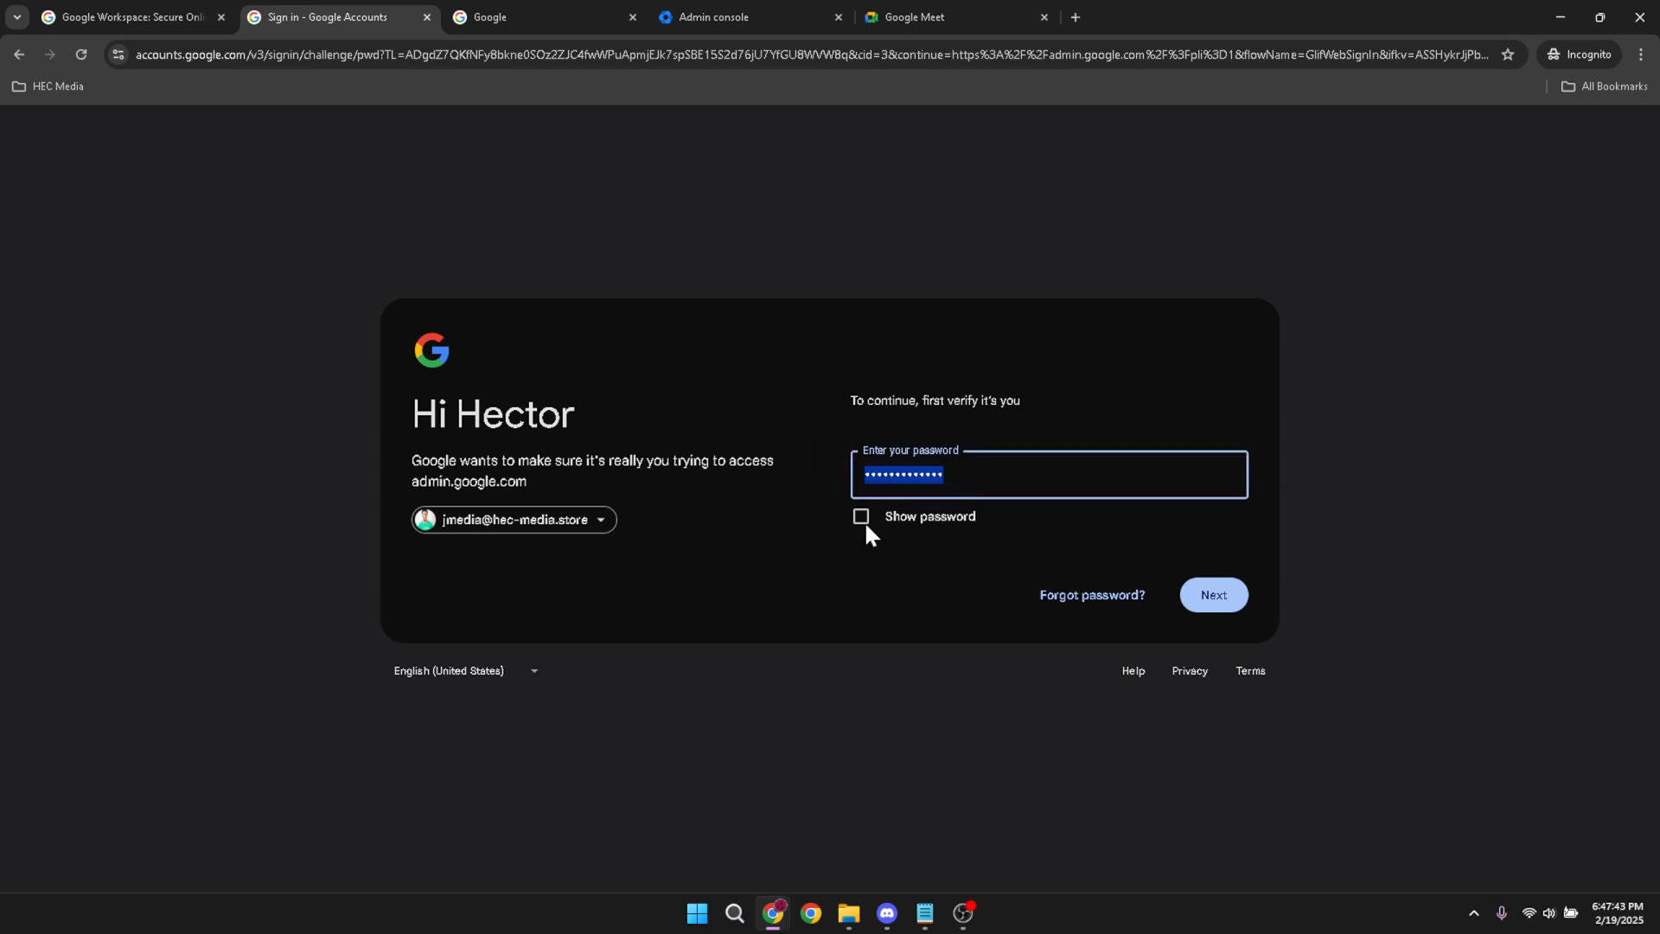
mouse_move(934, 442)
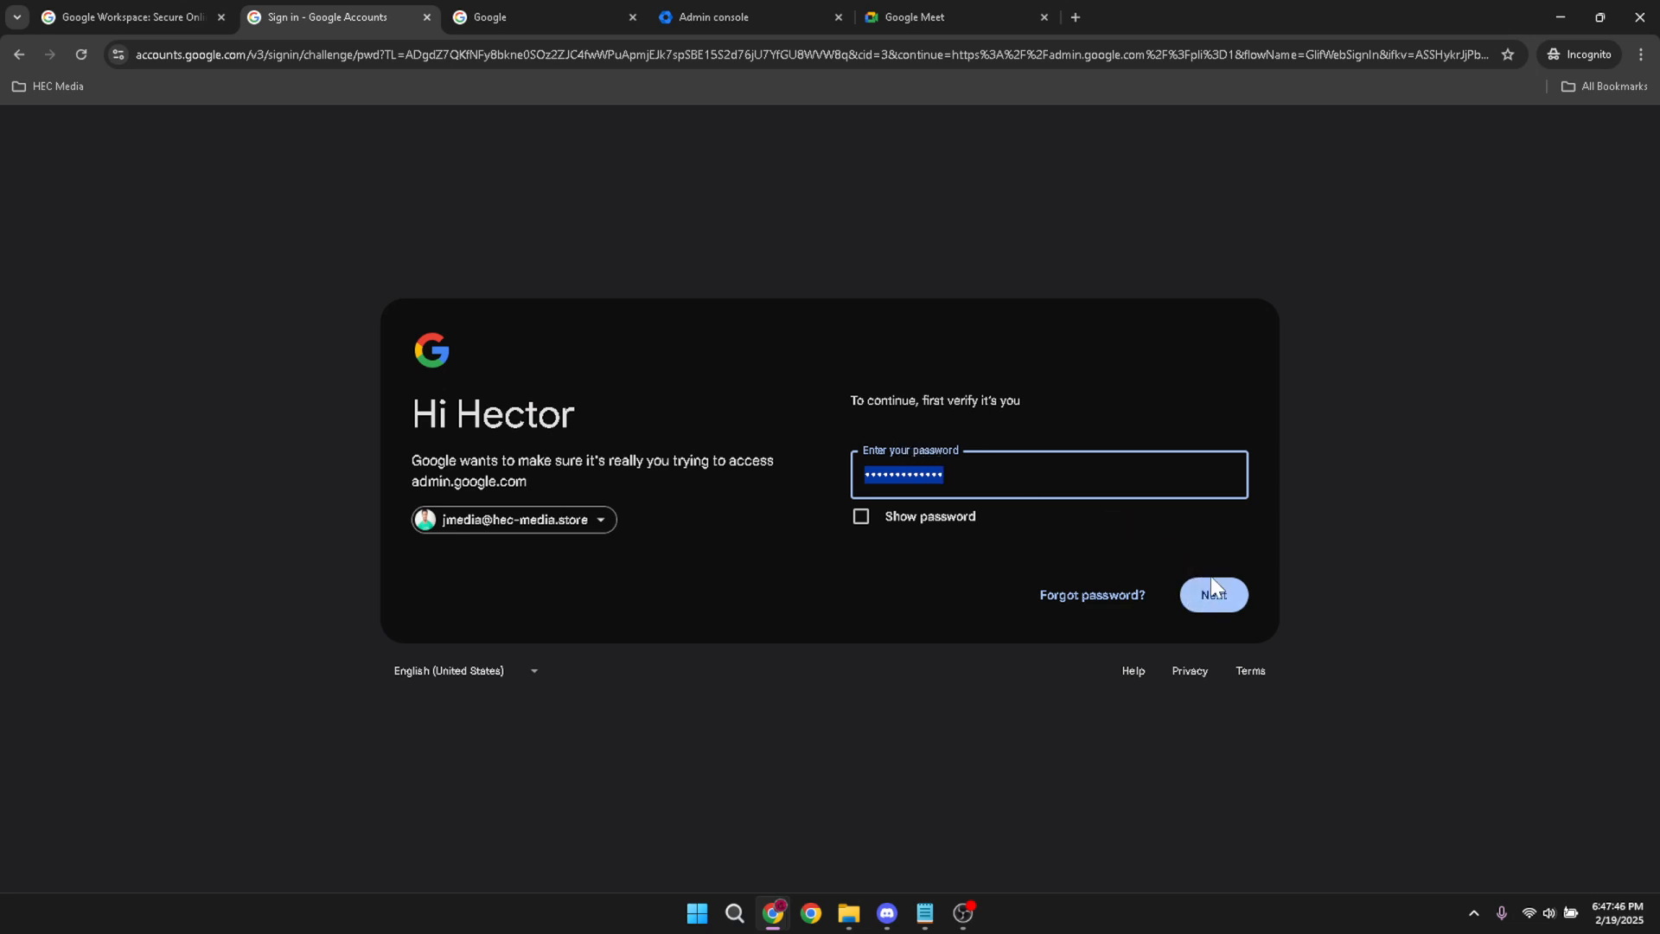
mouse_move(1172, 610)
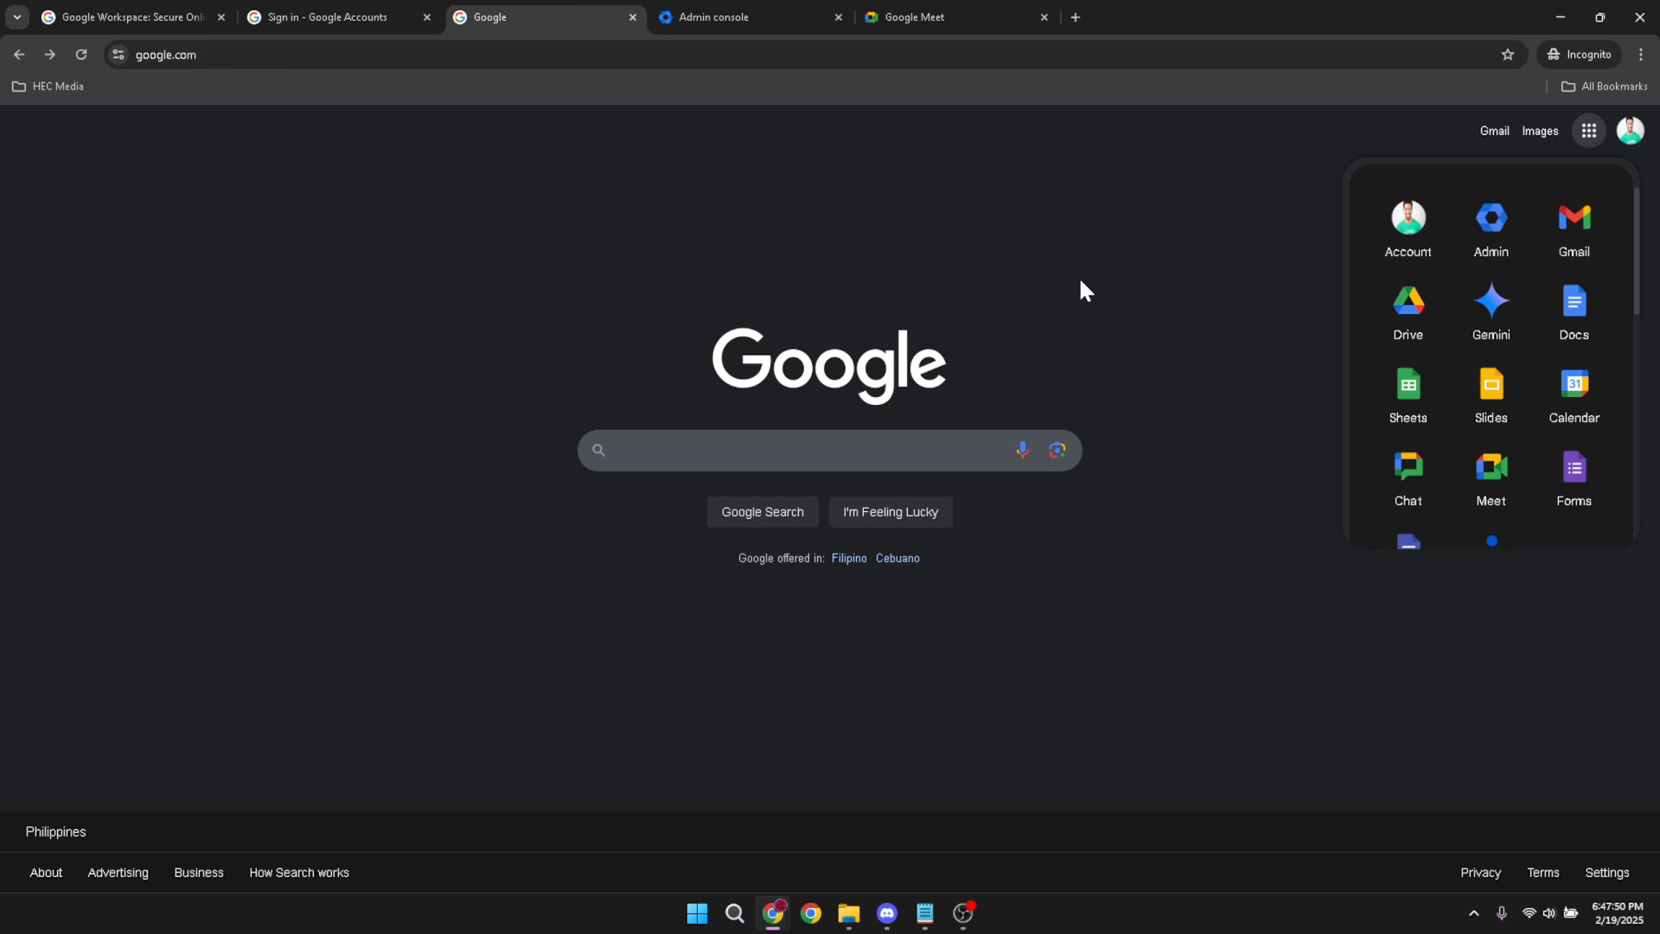
mouse_move(1305, 261)
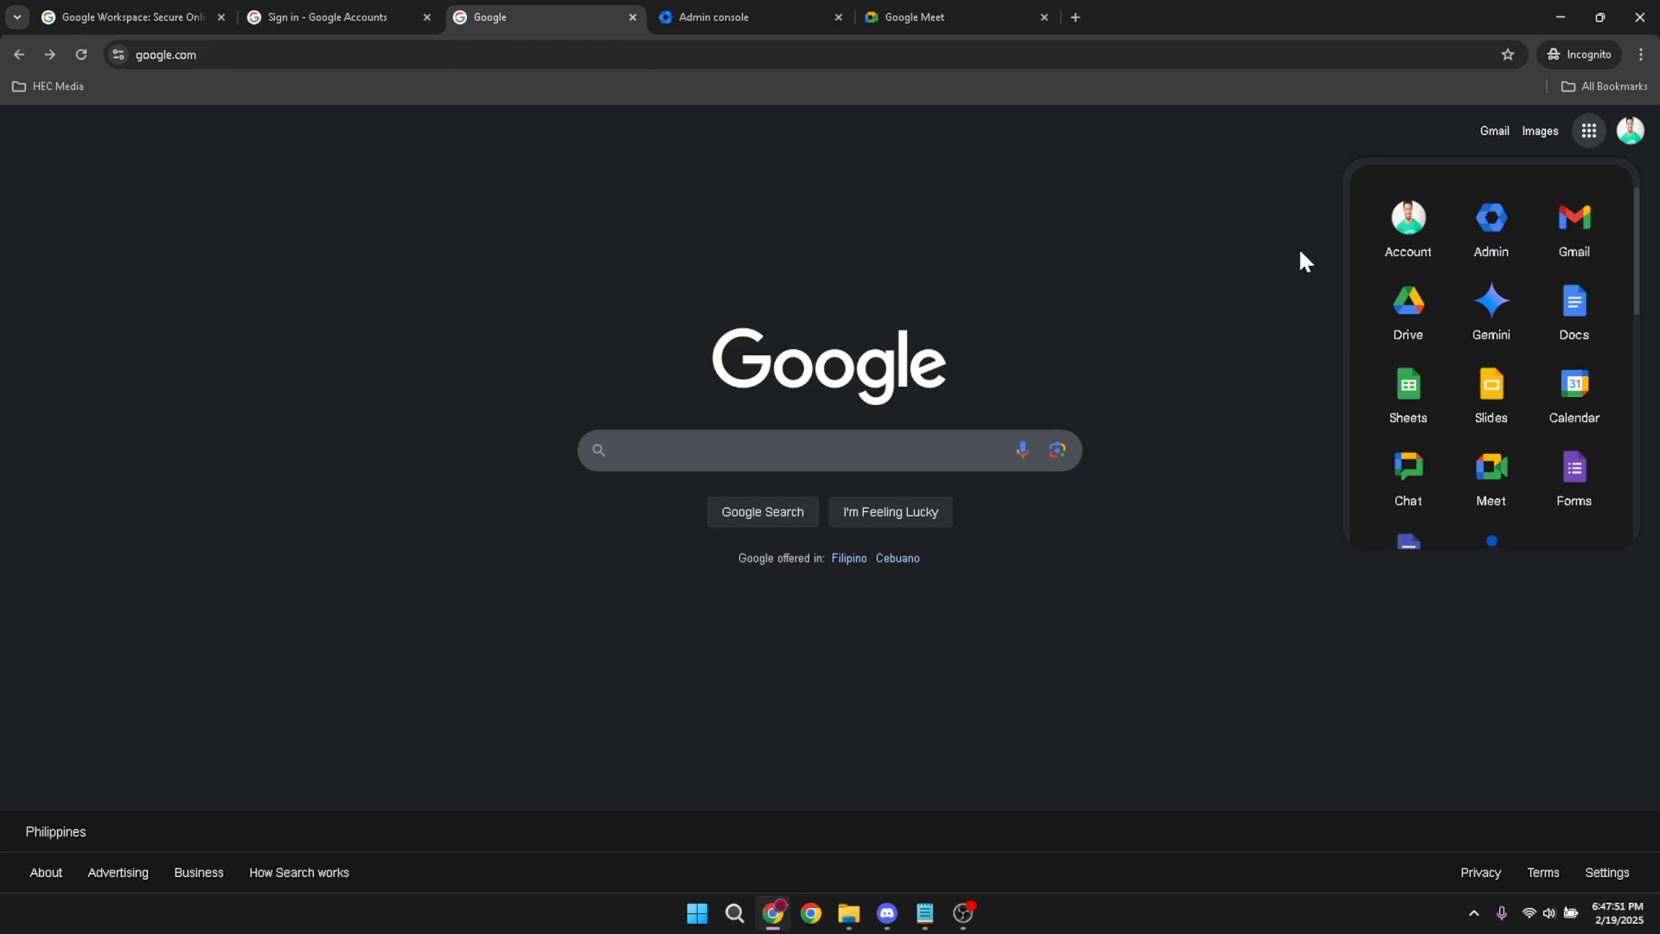
mouse_move(1588, 131)
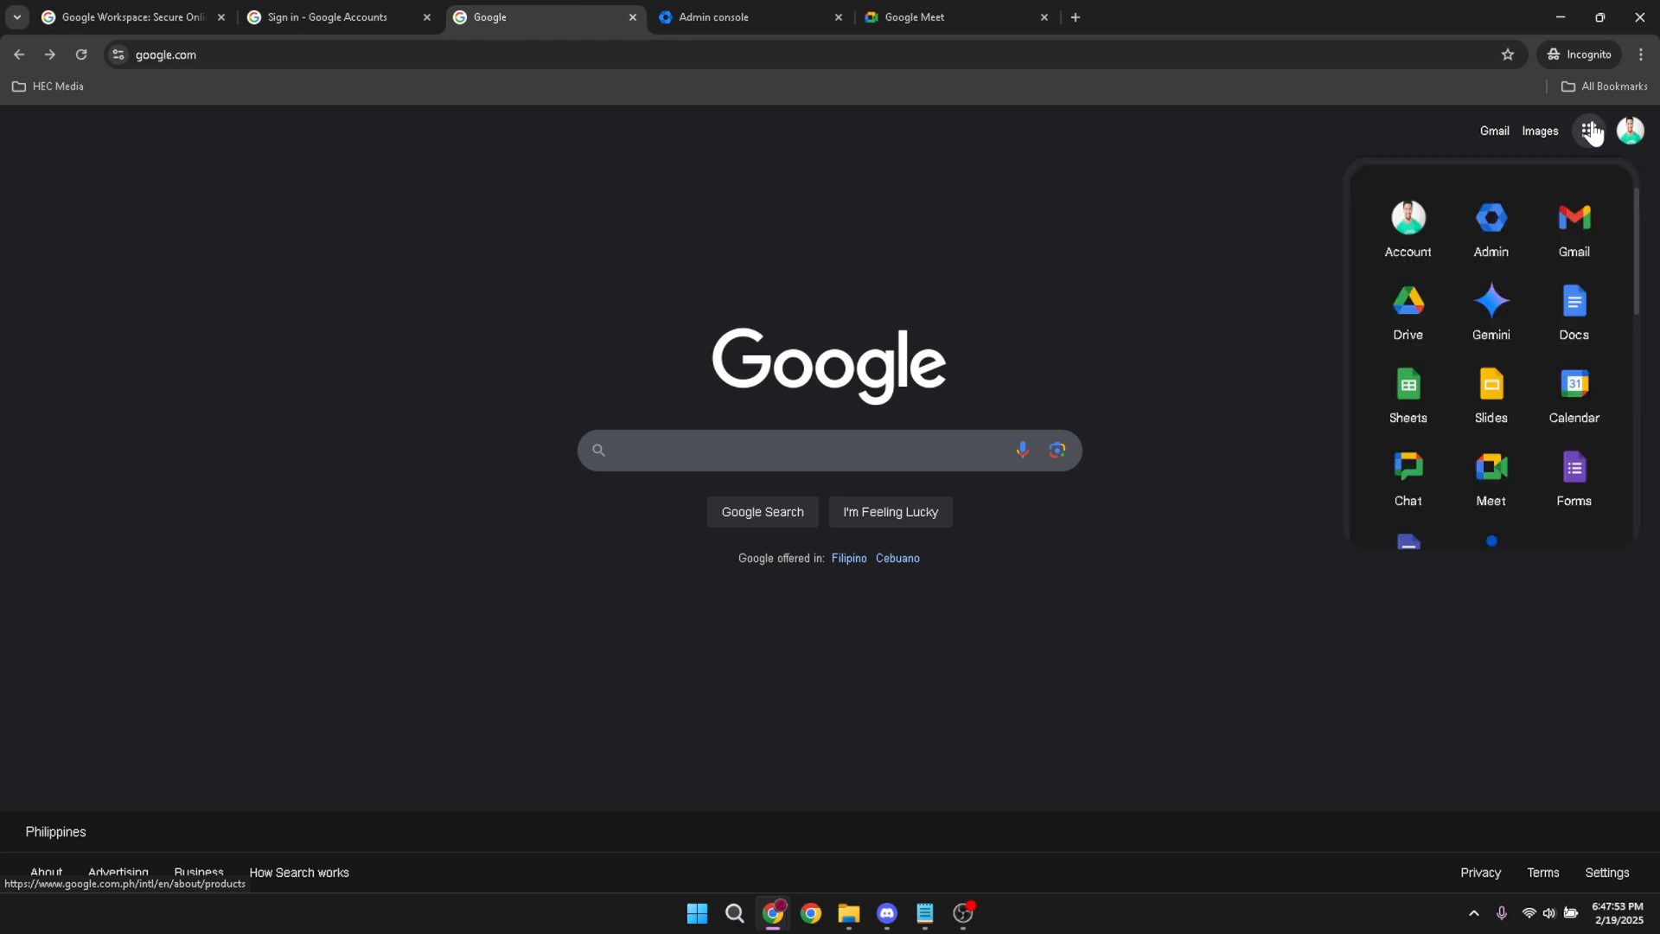
mouse_move(1599, 142)
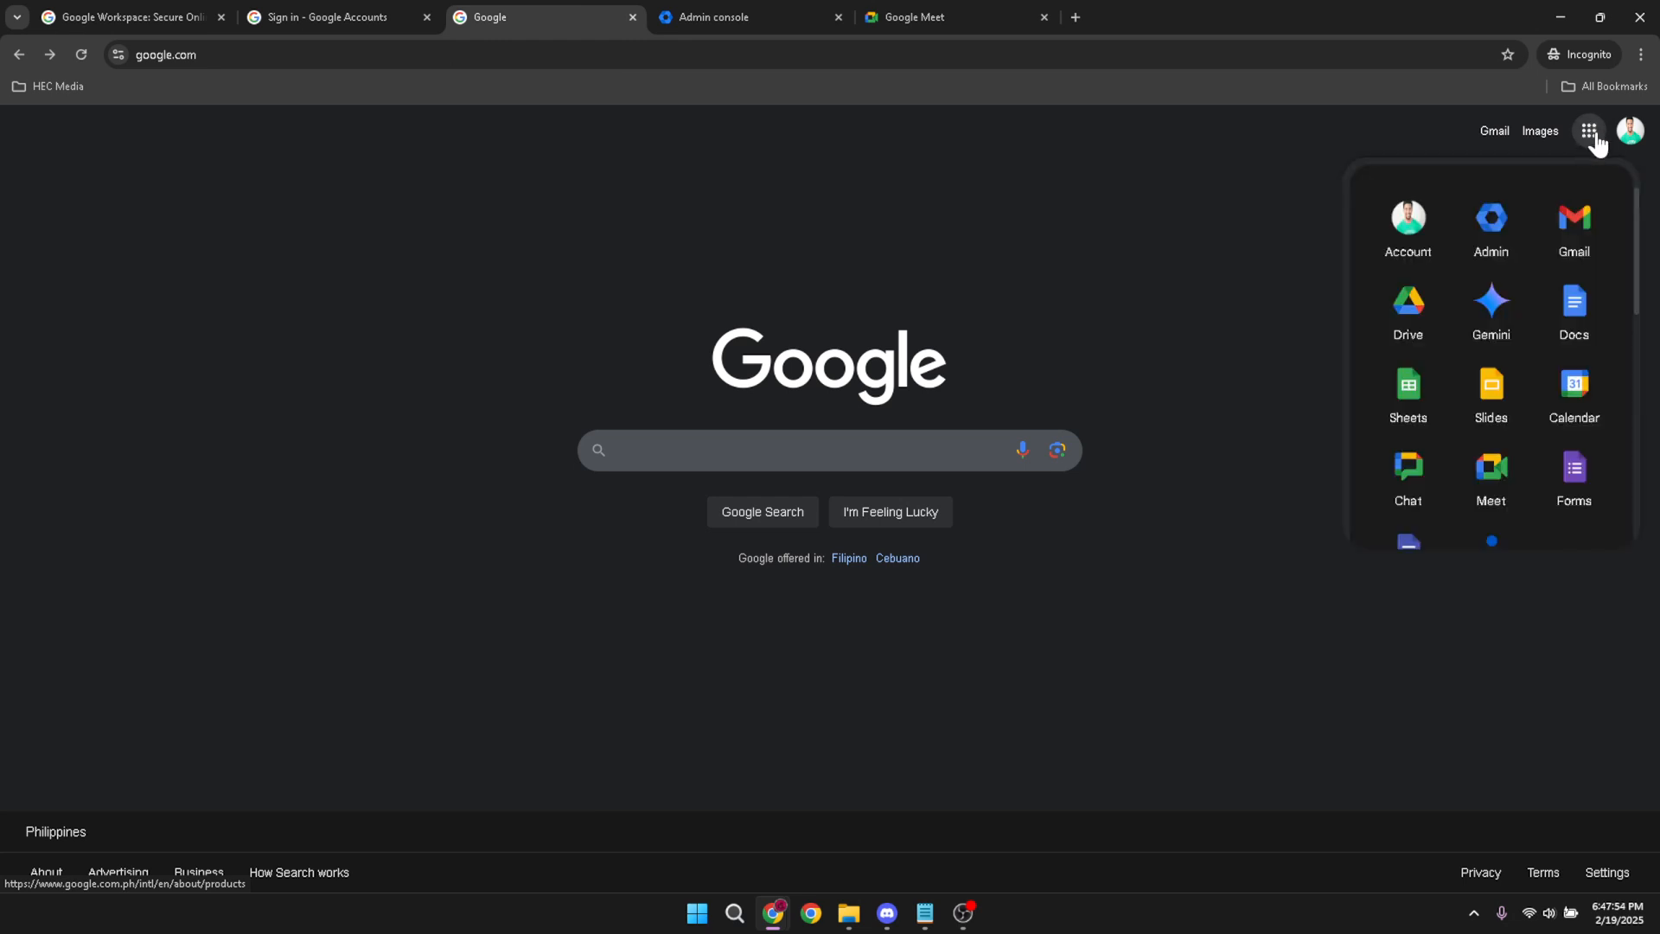
mouse_move(1570, 170)
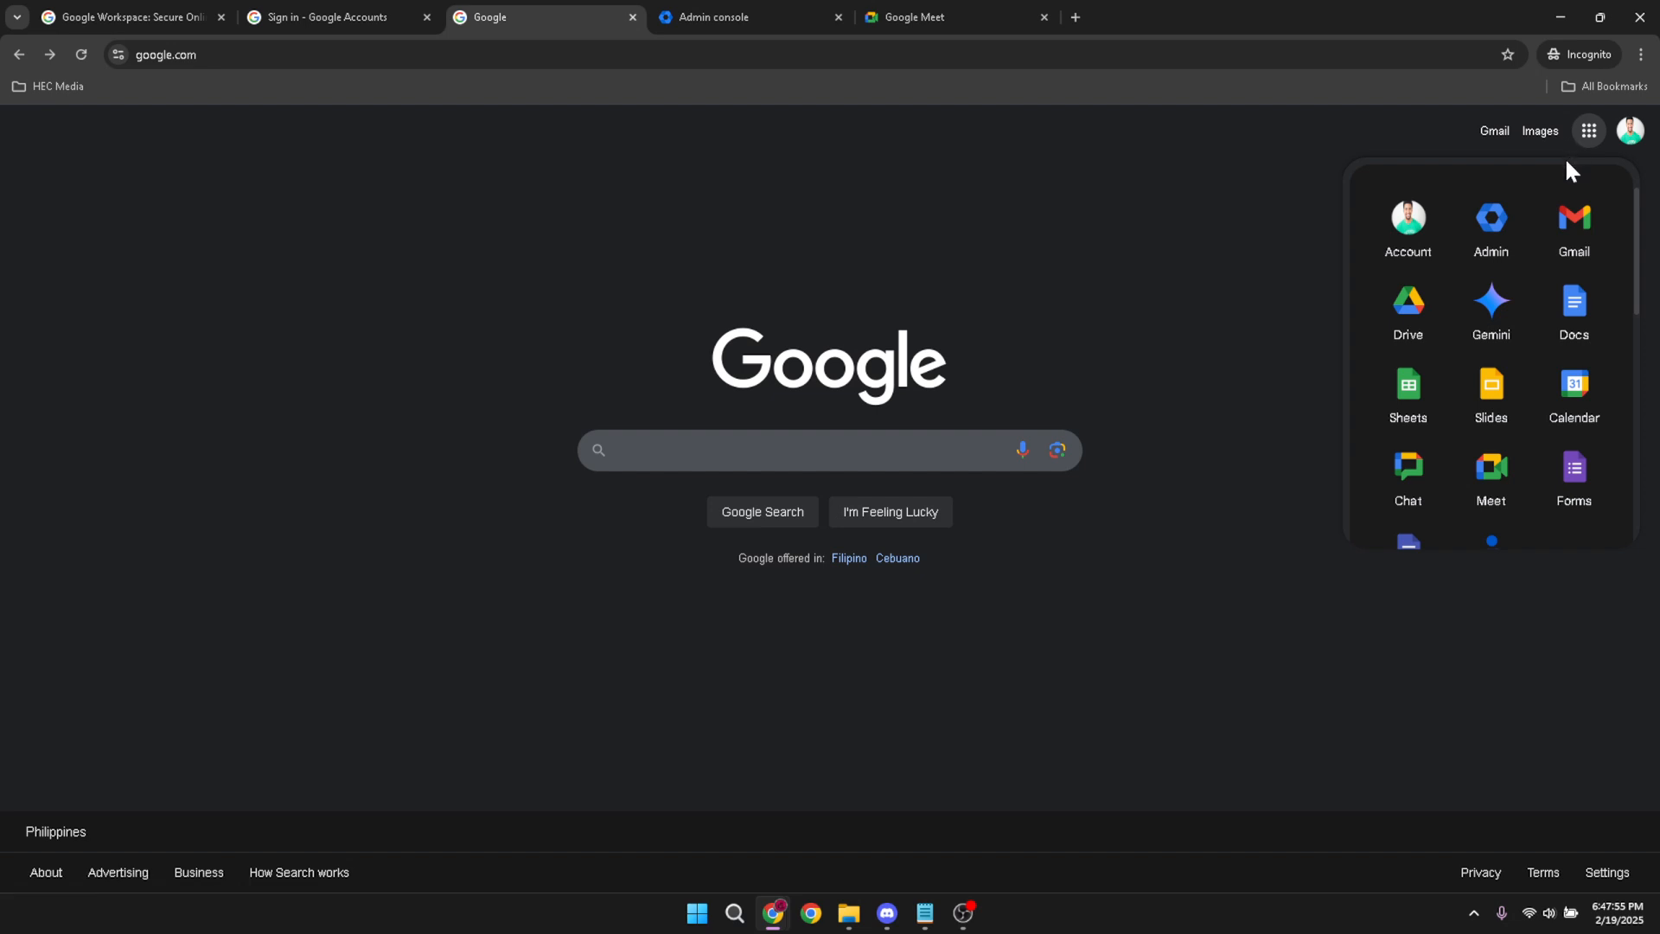
mouse_move(1581, 157)
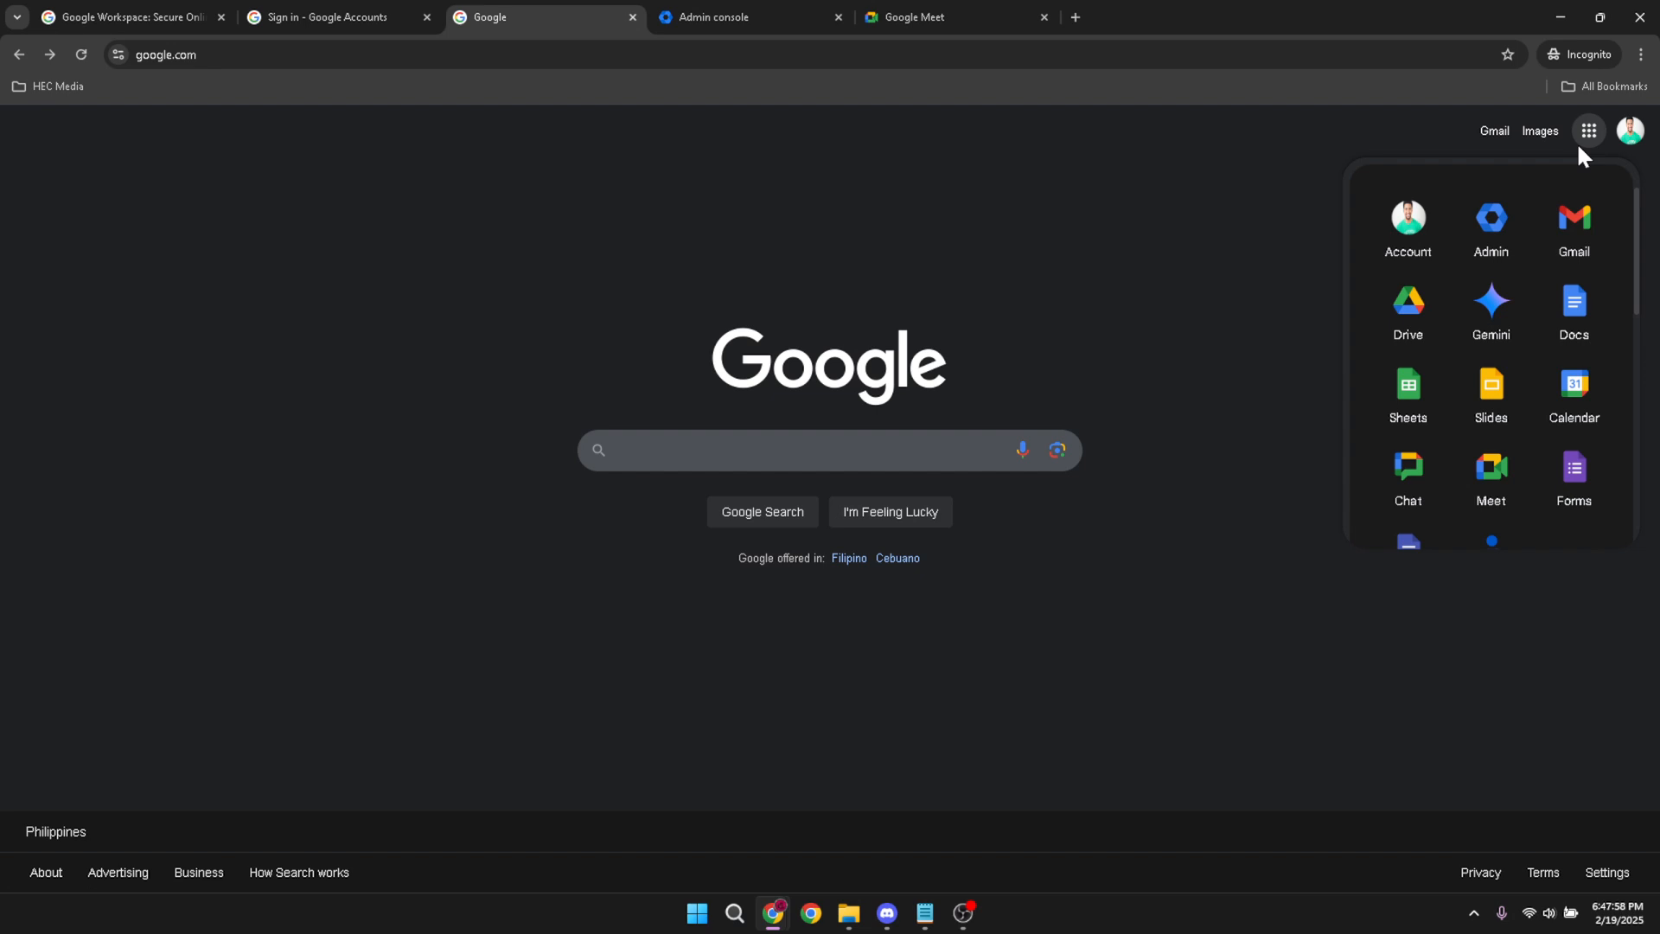
mouse_move(1490, 227)
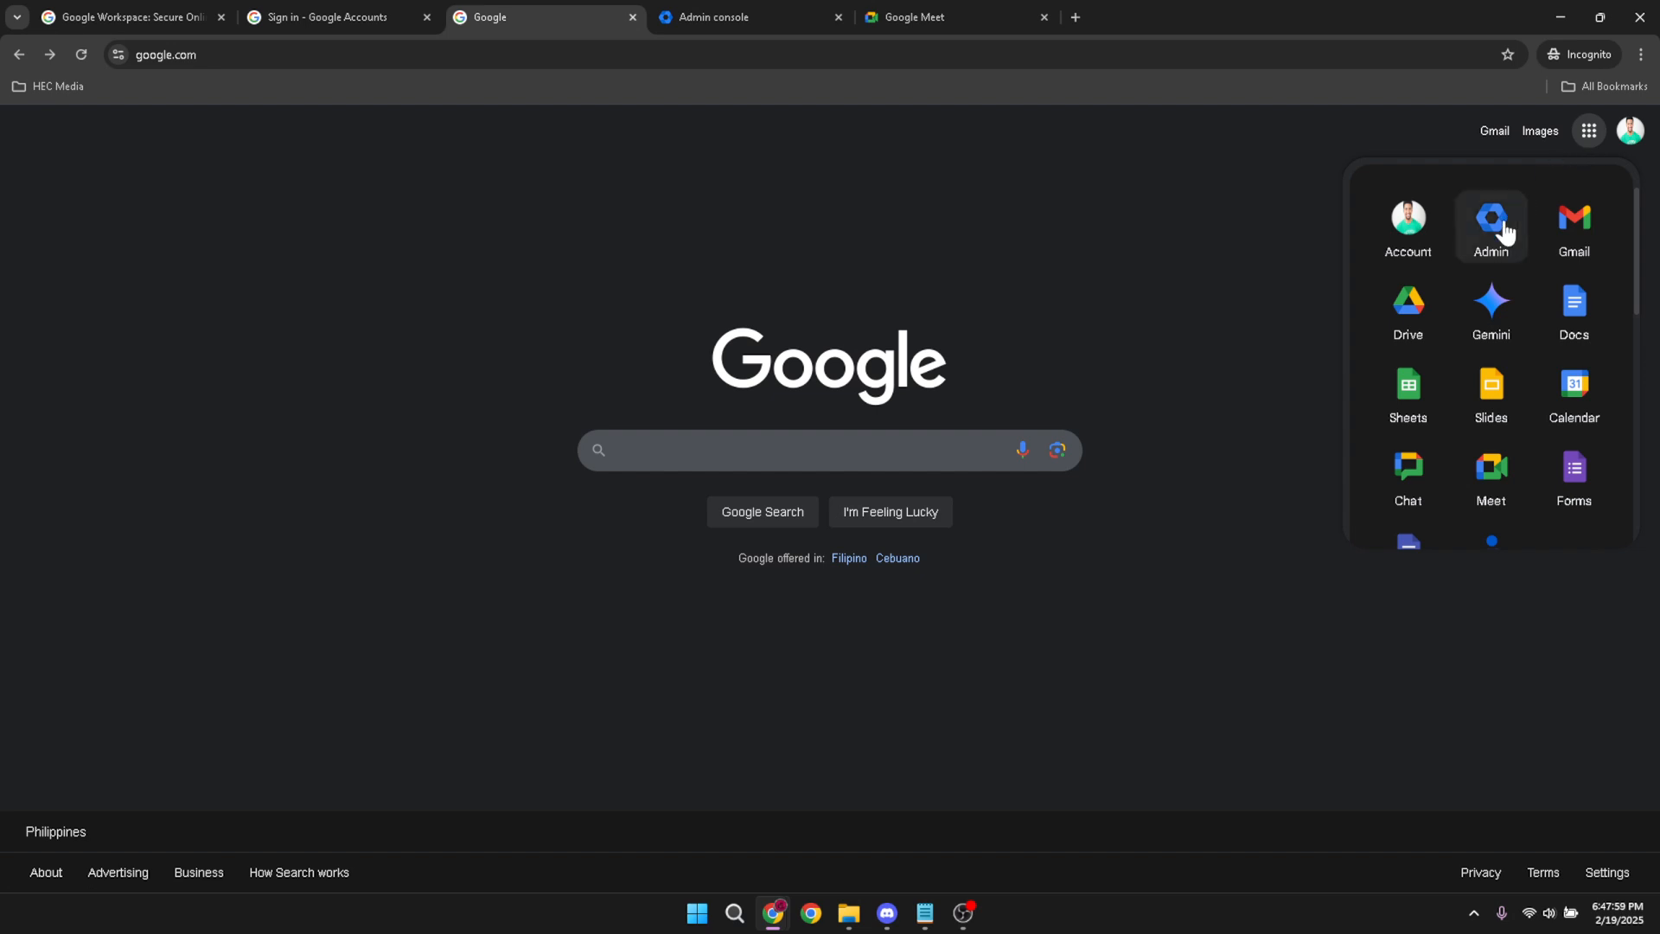
mouse_move(1490, 230)
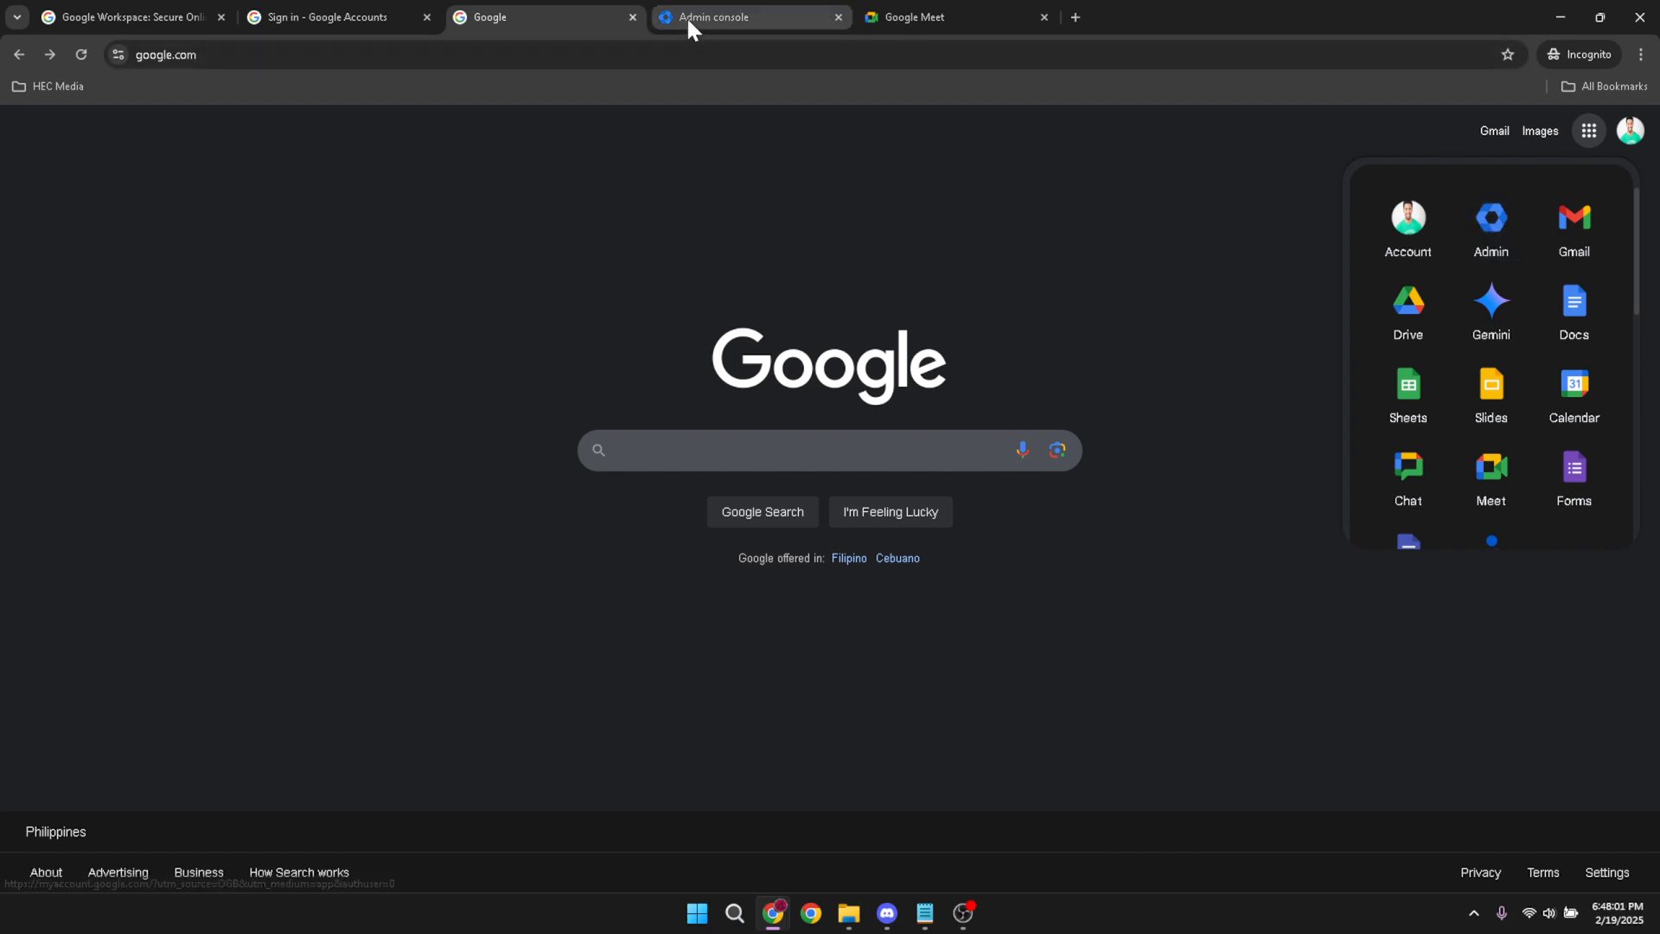
Switch to the 'Admin console' tab showing the Users, Billing, Domains and alerts overview
left_click(748, 17)
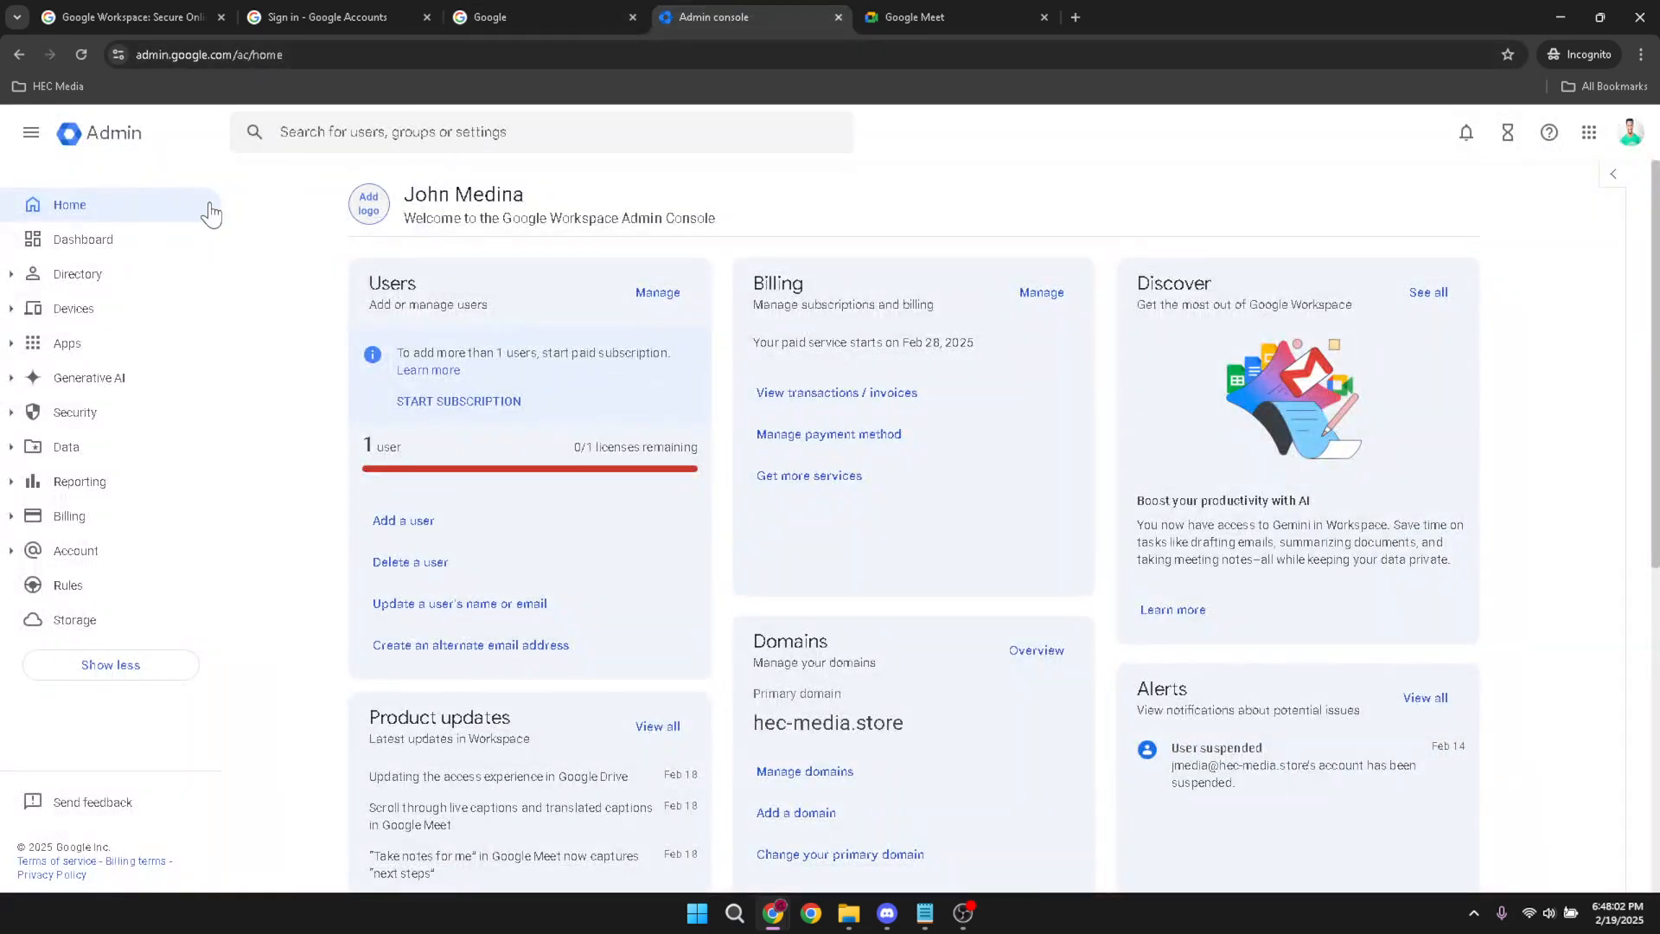
mouse_move(53, 350)
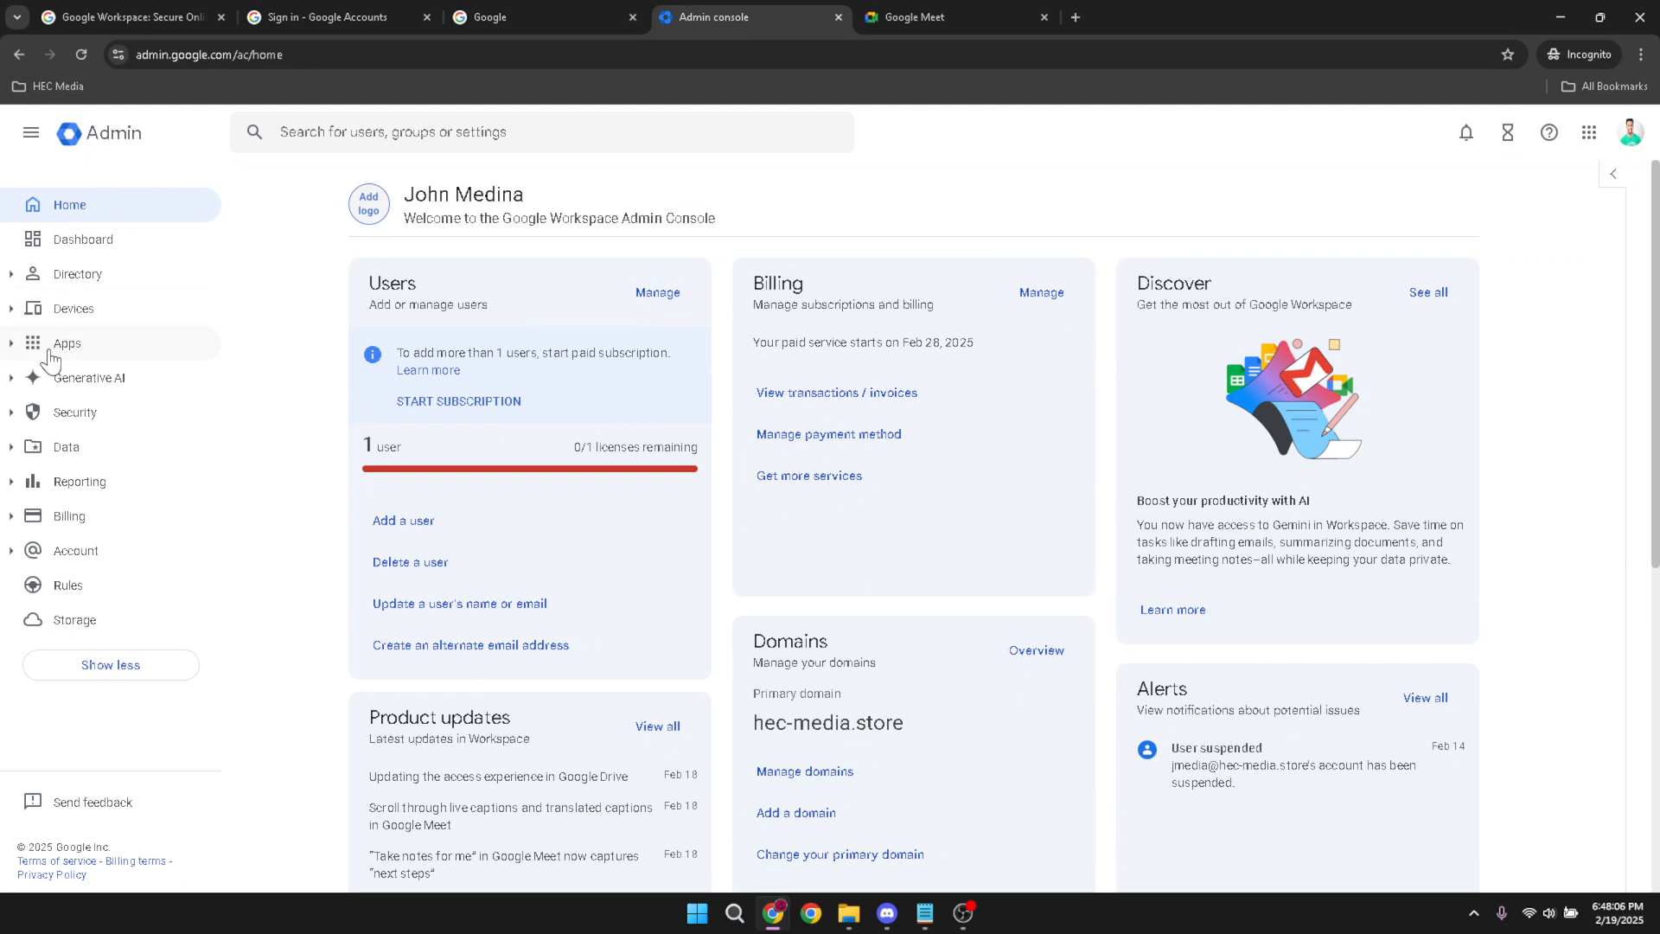
mouse_move(47, 415)
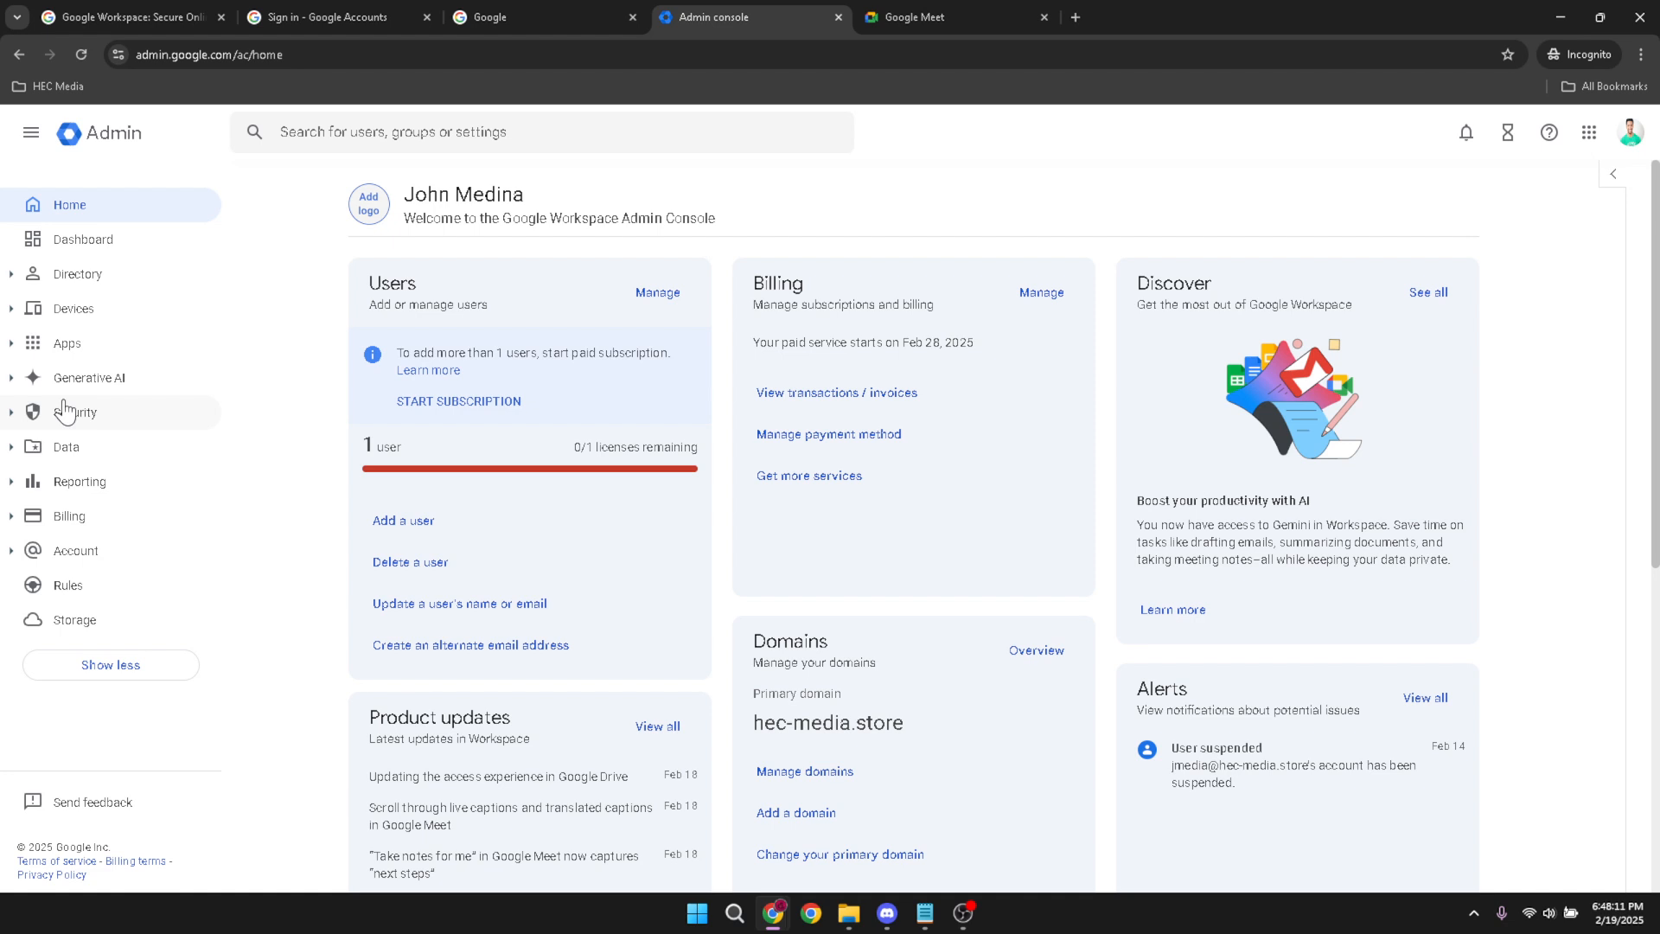
mouse_move(109, 412)
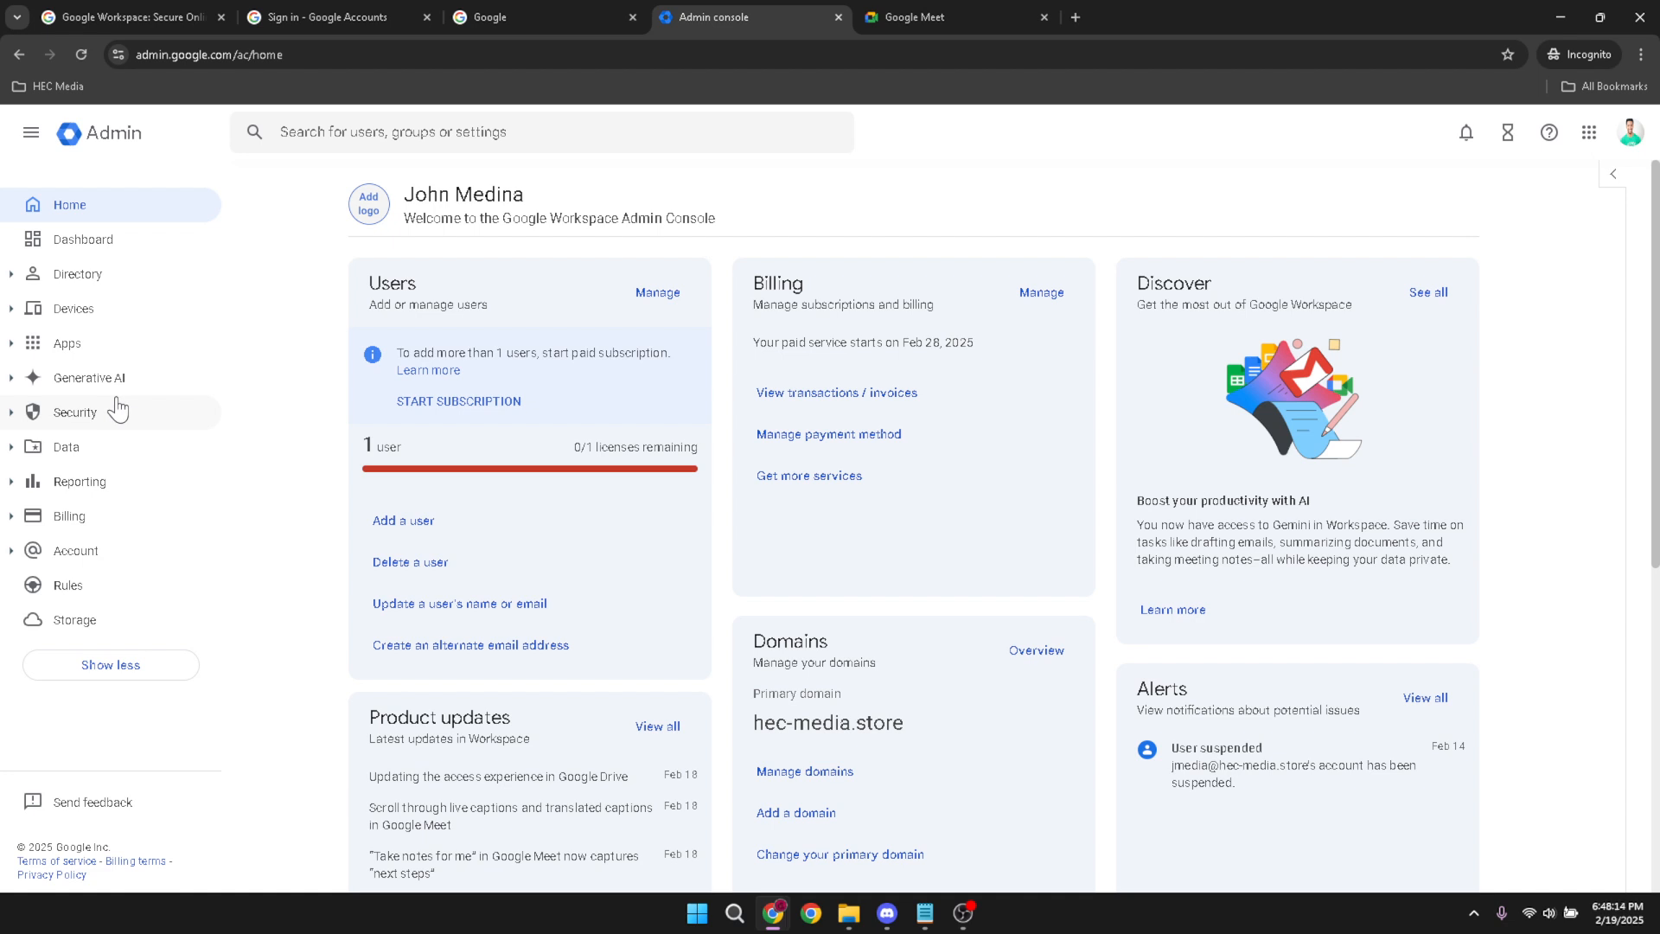
mouse_move(273, 259)
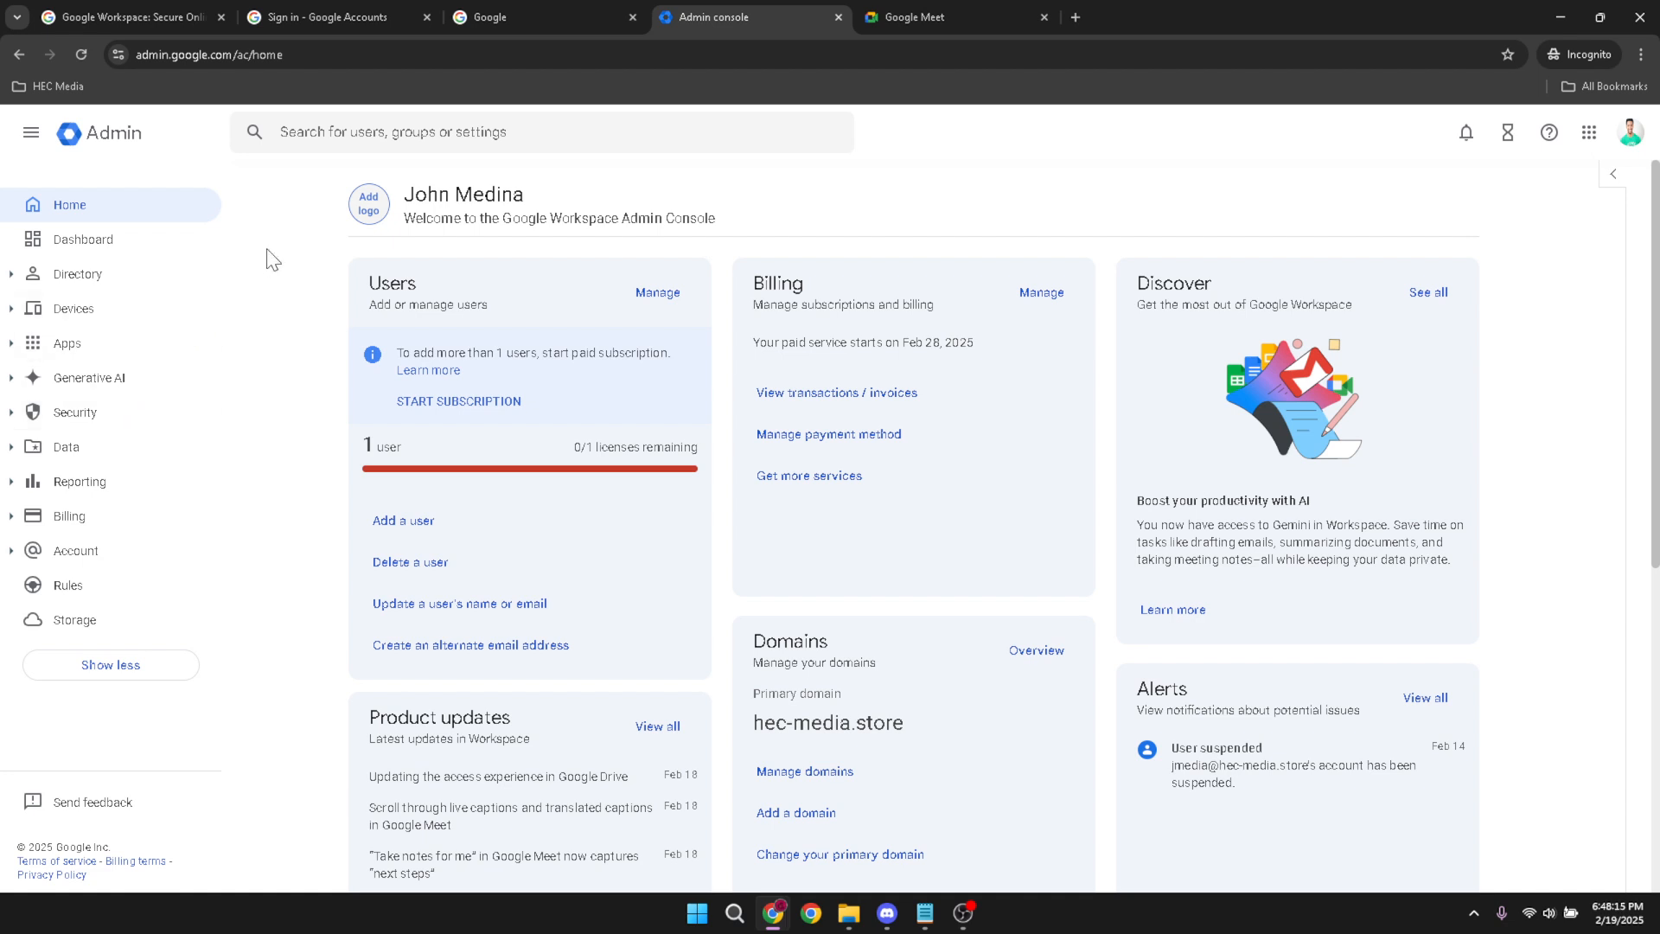
mouse_move(138, 215)
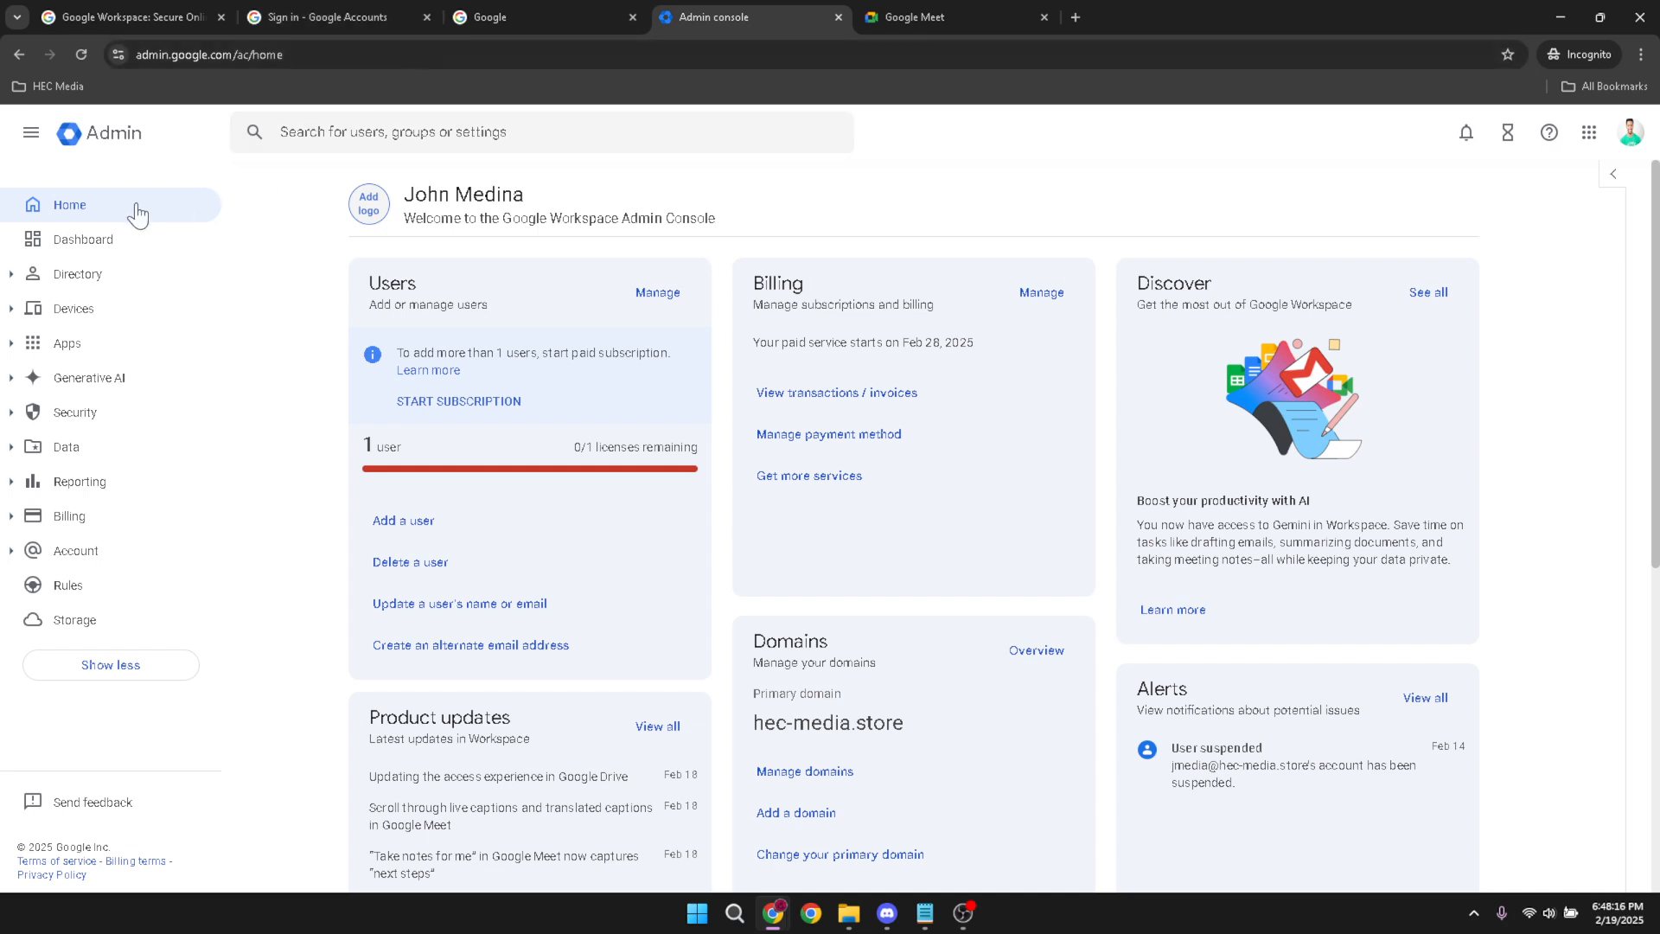
mouse_move(67, 585)
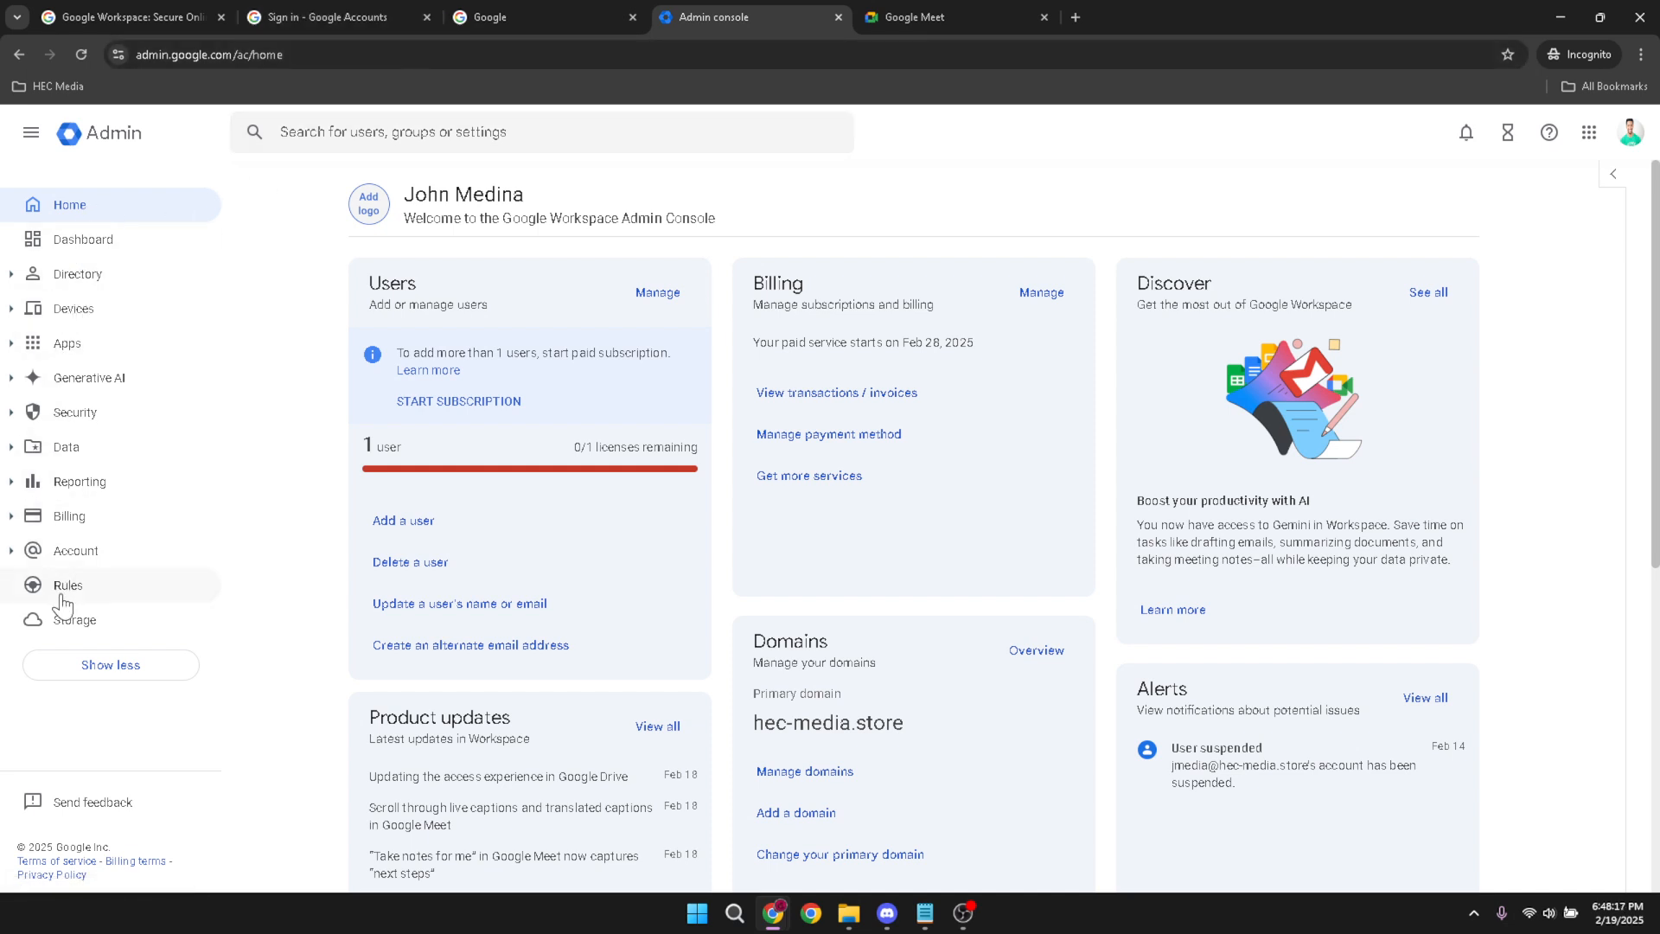
mouse_move(102, 218)
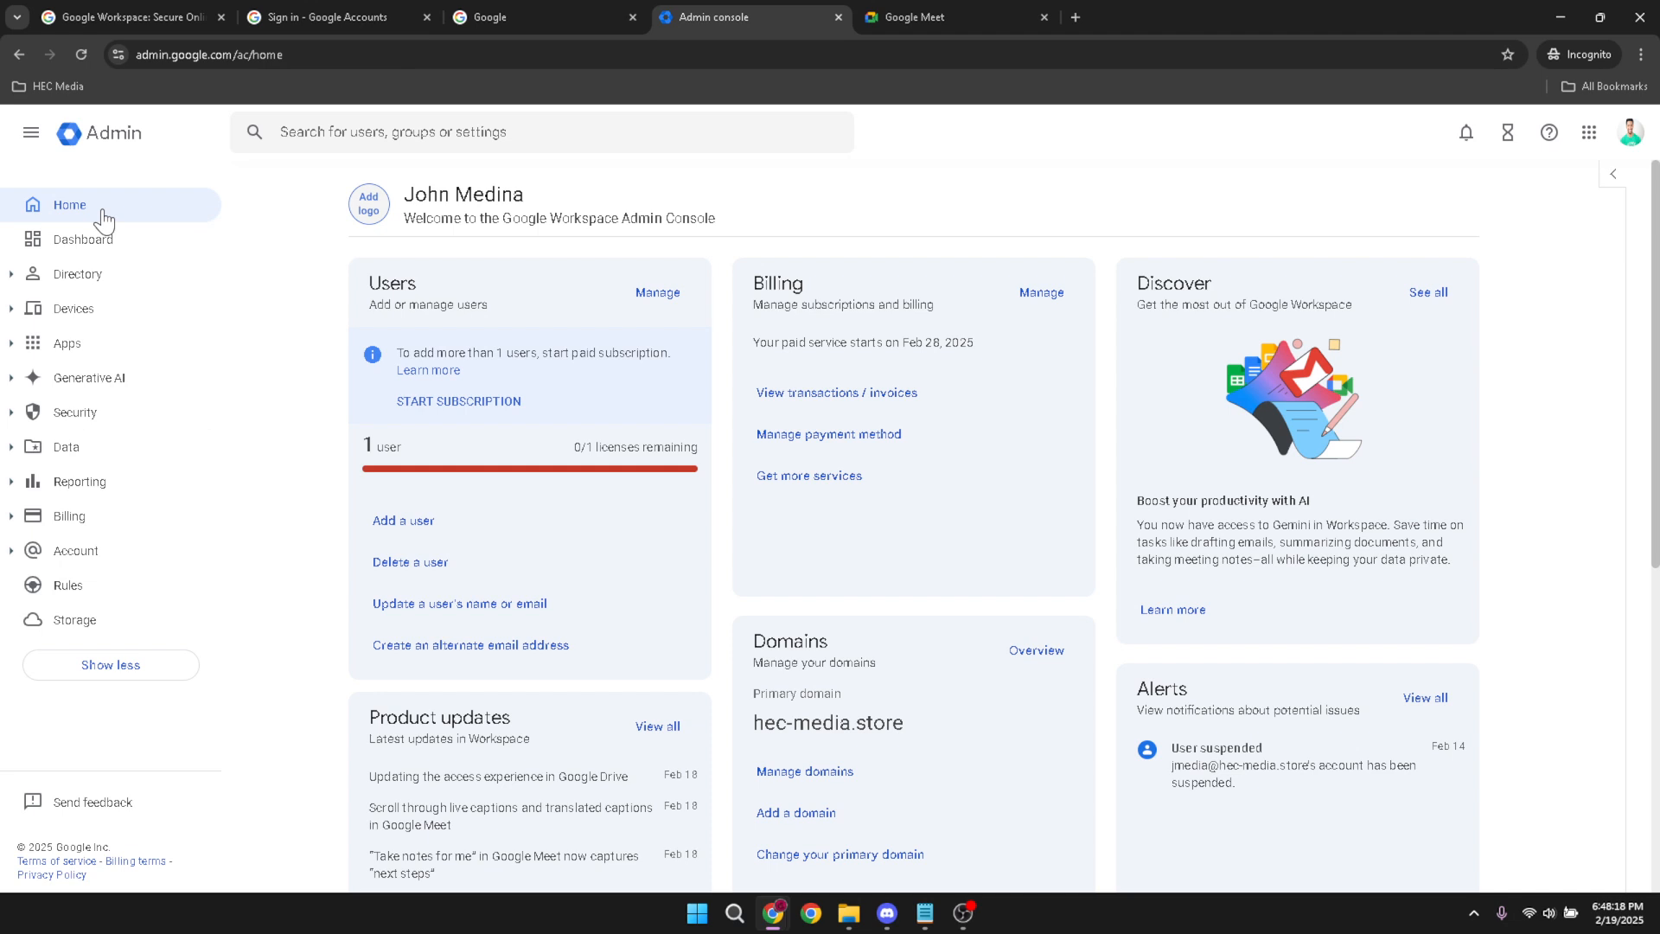
mouse_move(42, 619)
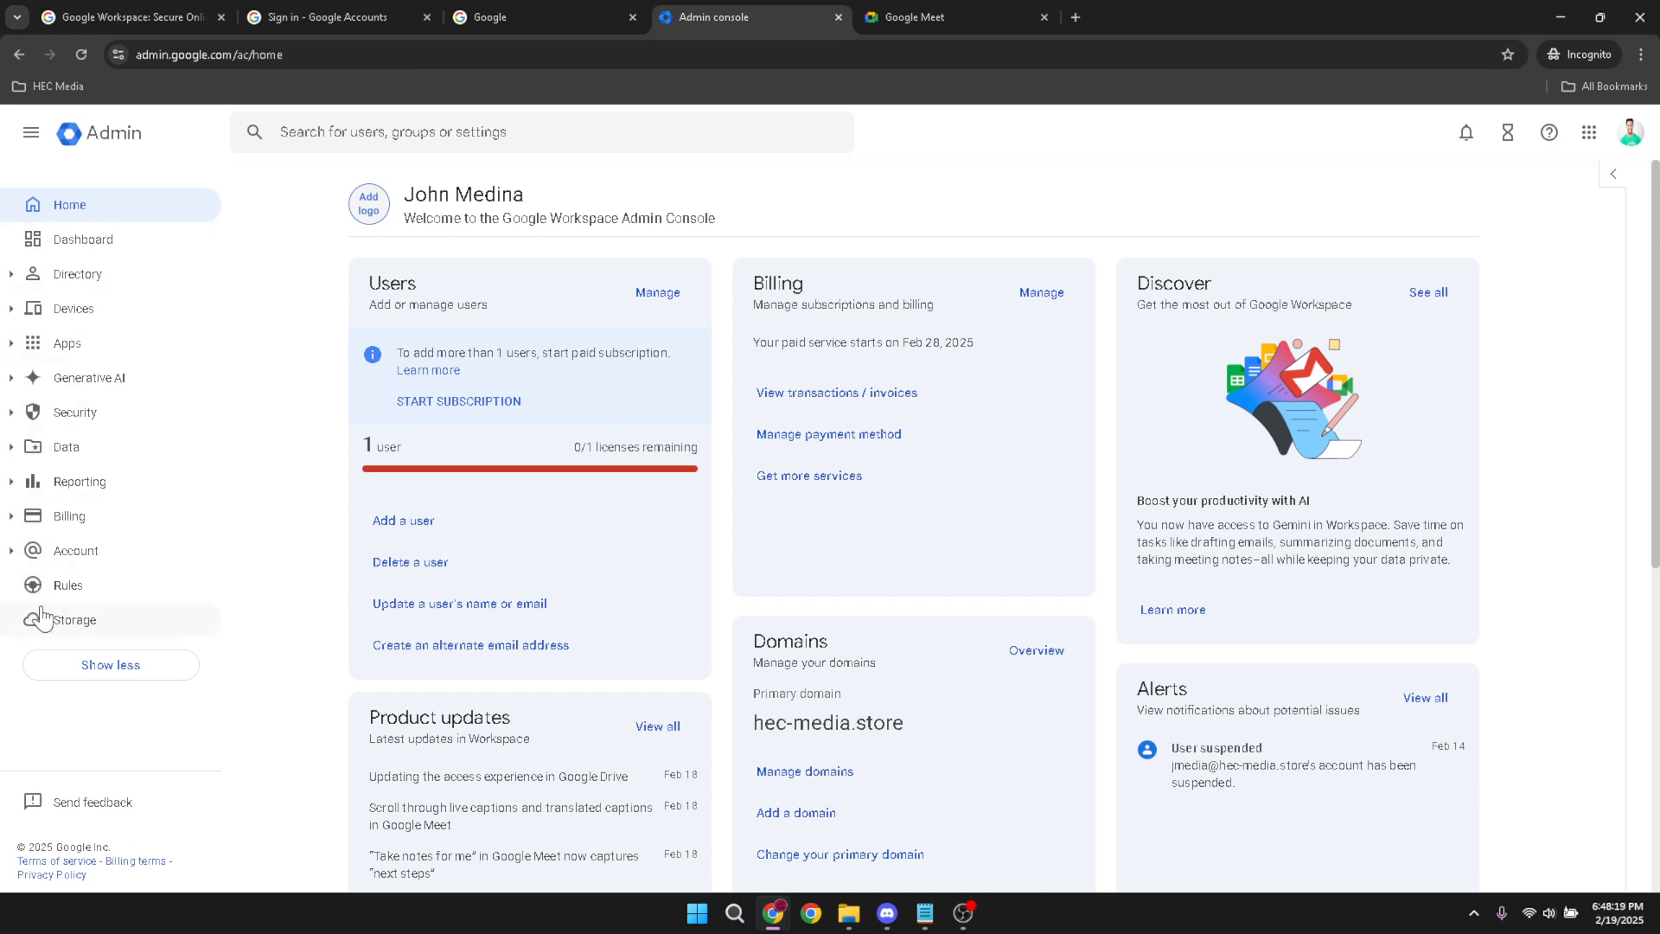
mouse_move(274, 561)
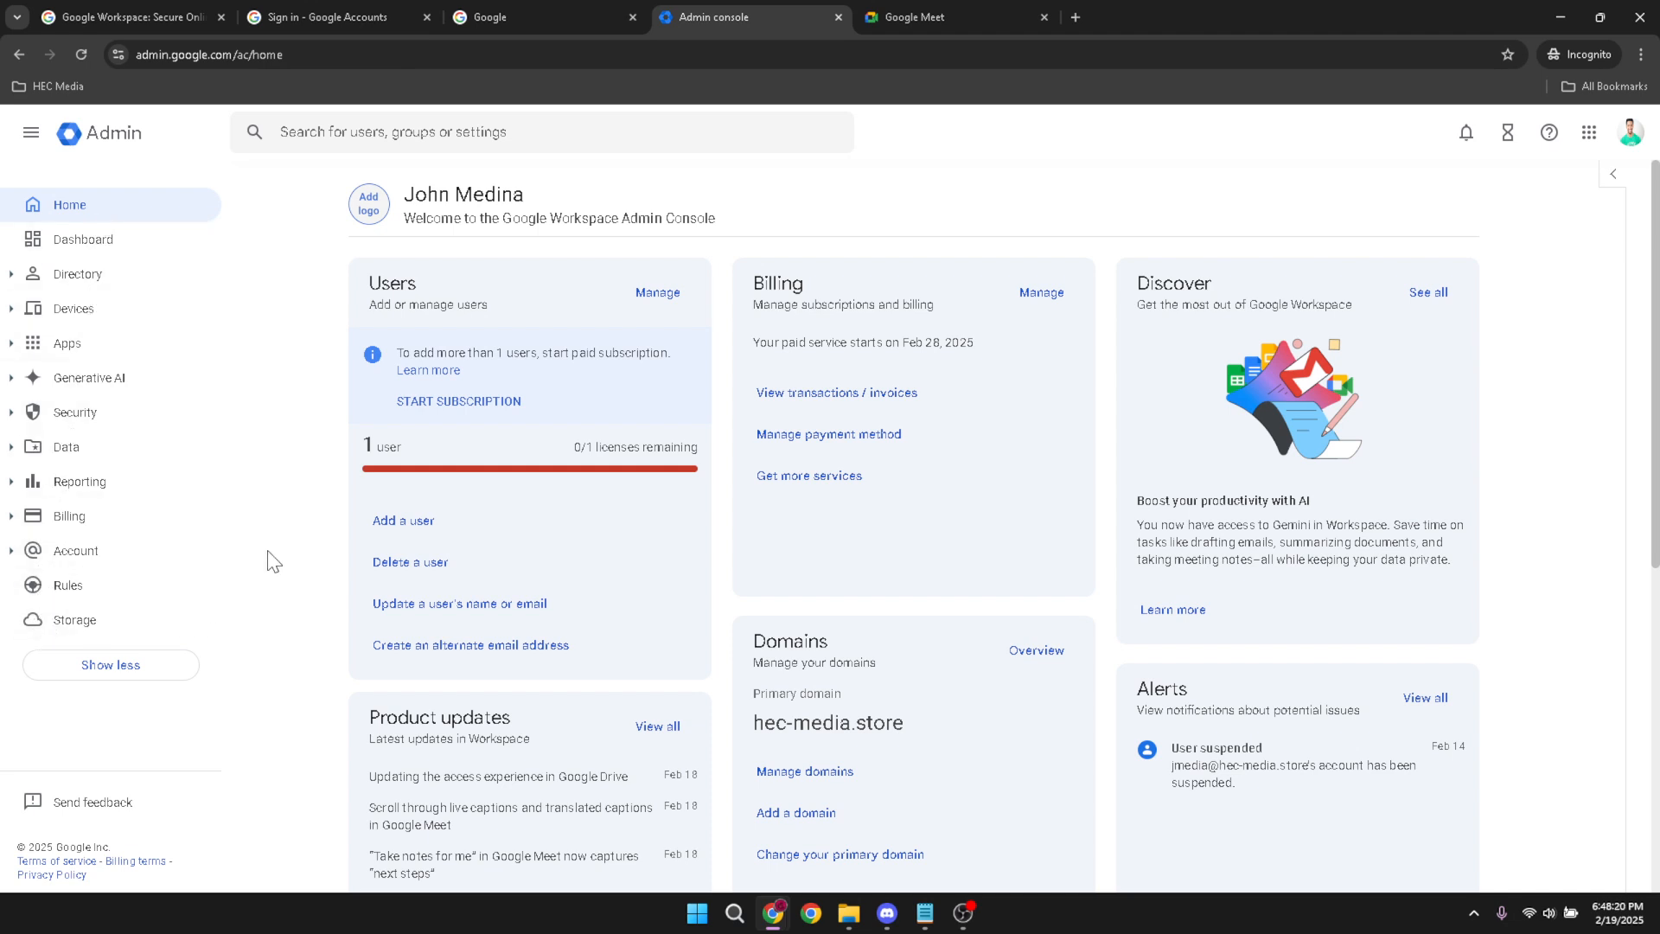